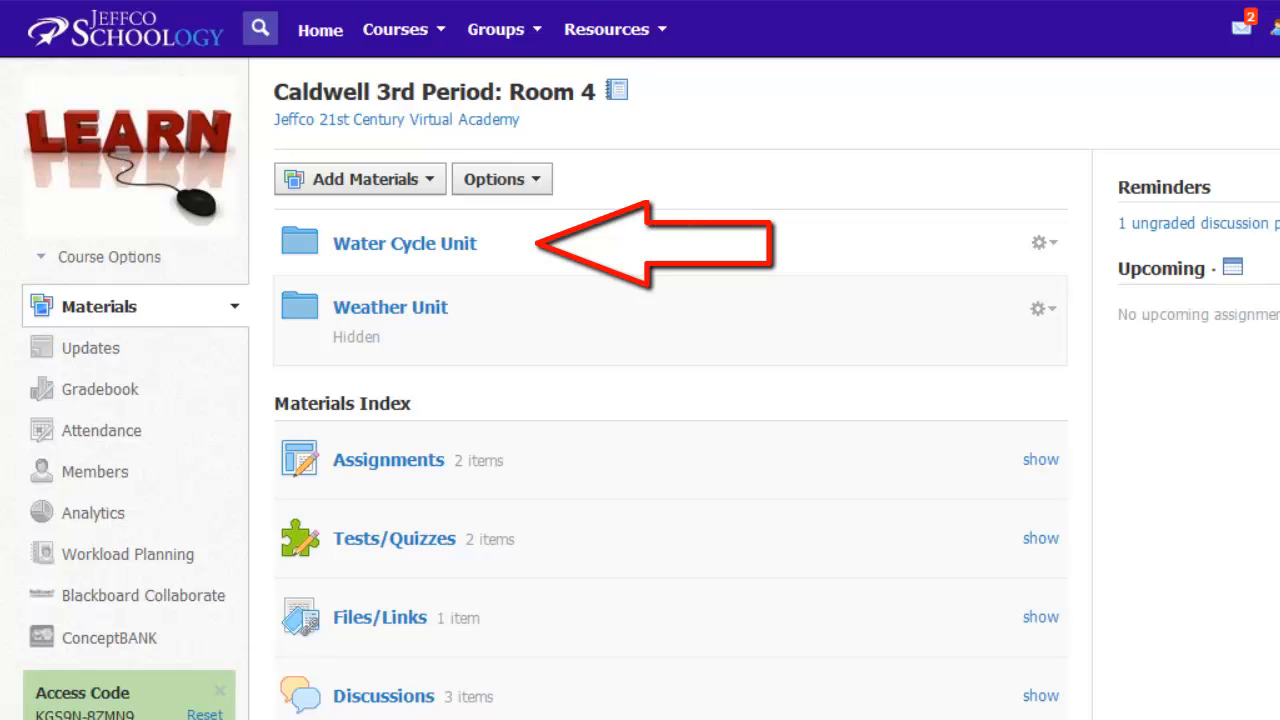
pyautogui.moveTo(427, 250)
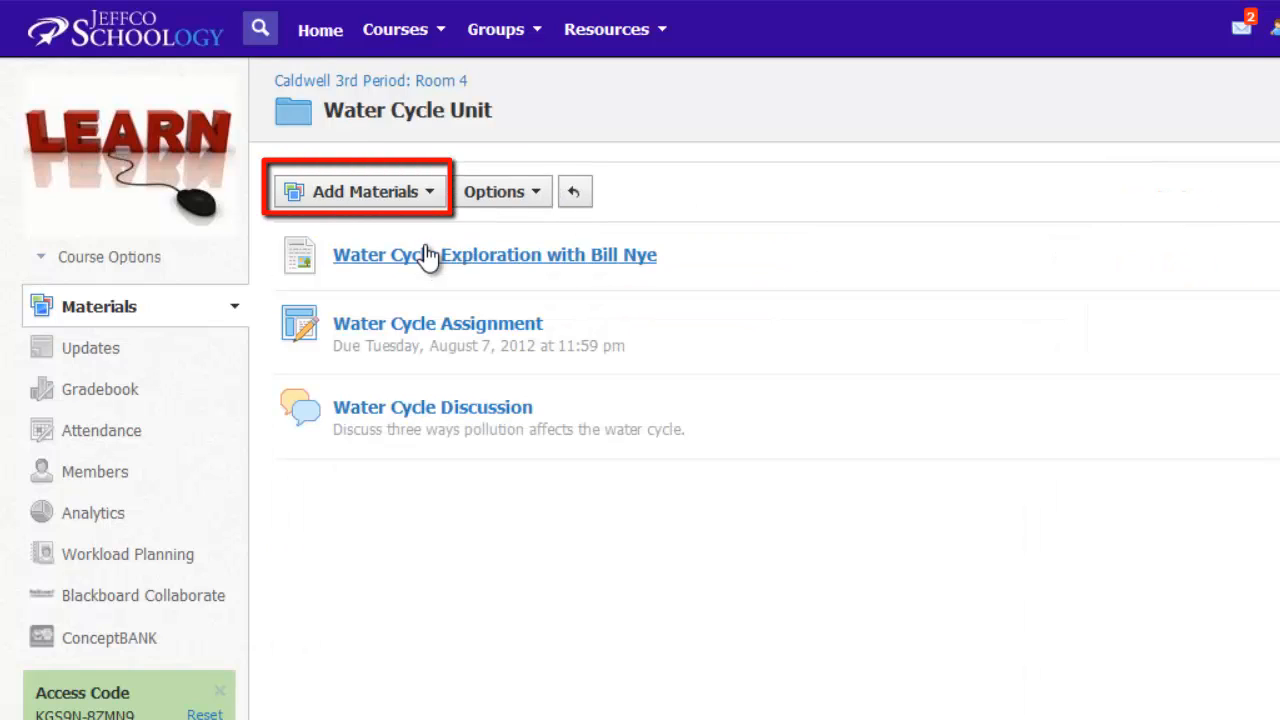
# From Add Materials in the Water Cycle Unit folder, start a new test/quiz
pyautogui.click(358, 191)
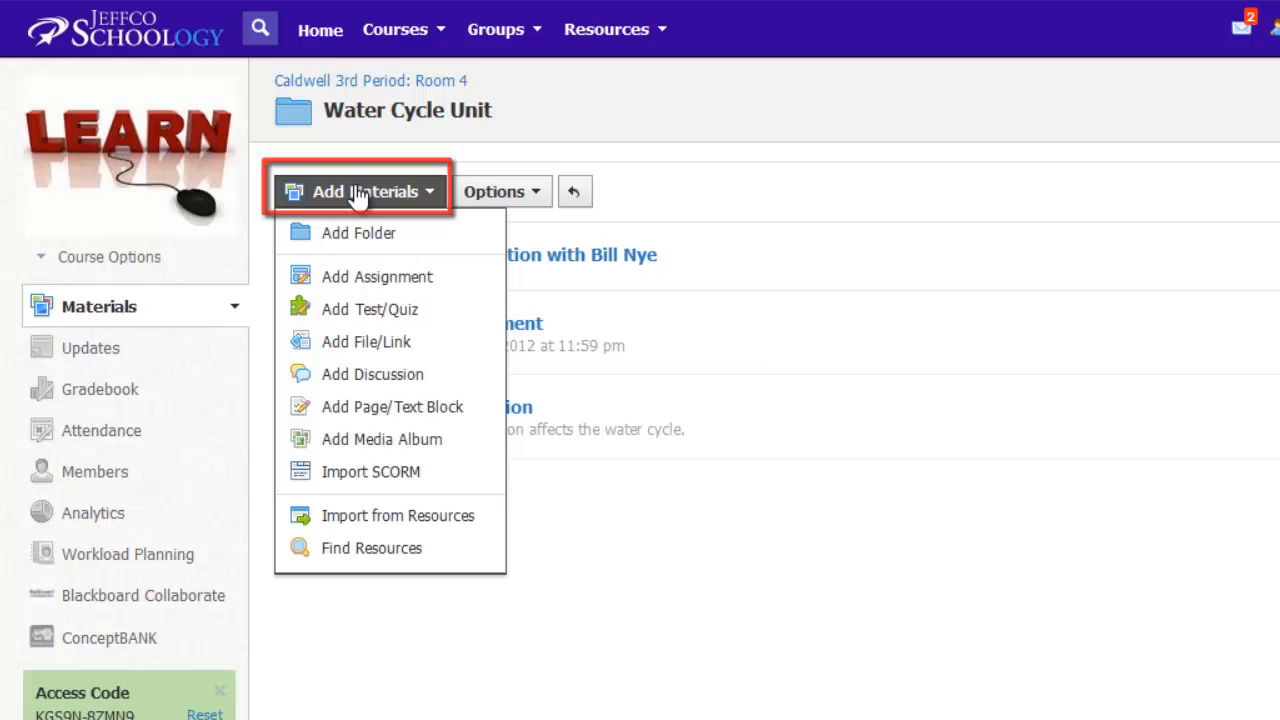
pyautogui.moveTo(370, 309)
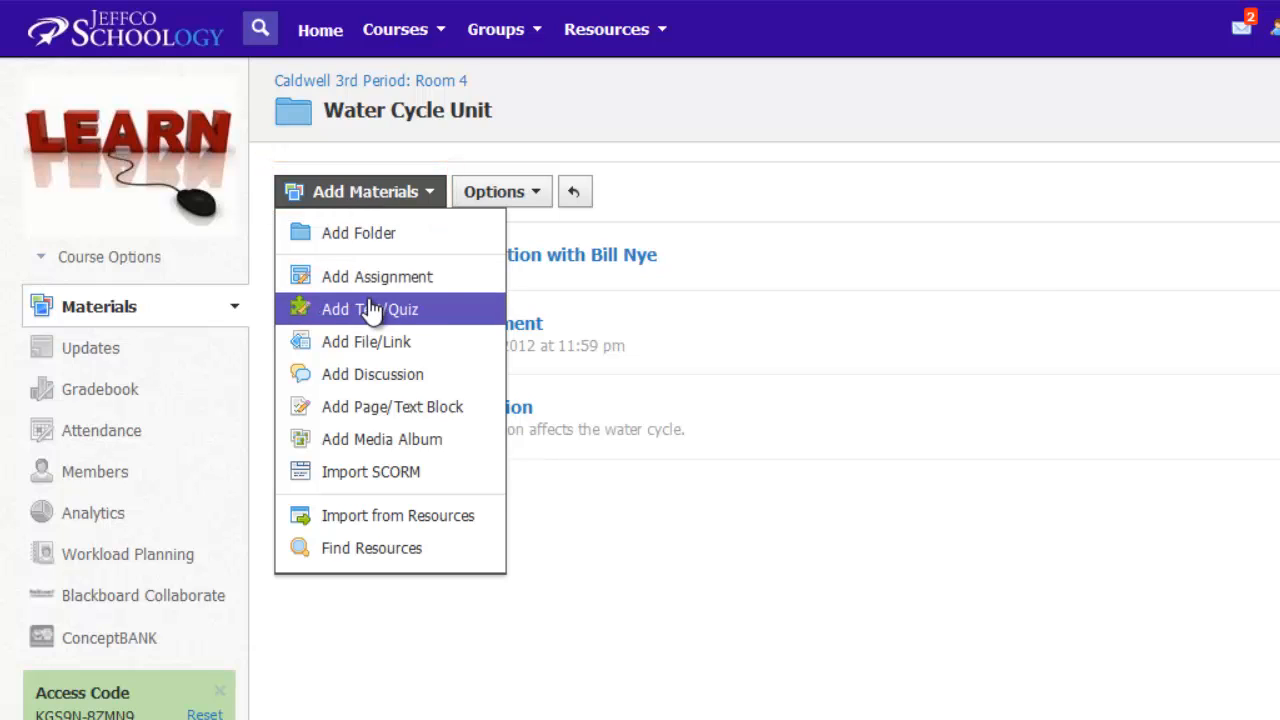
pyautogui.click(369, 309)
pyautogui.write('Water Cycle Quiz')
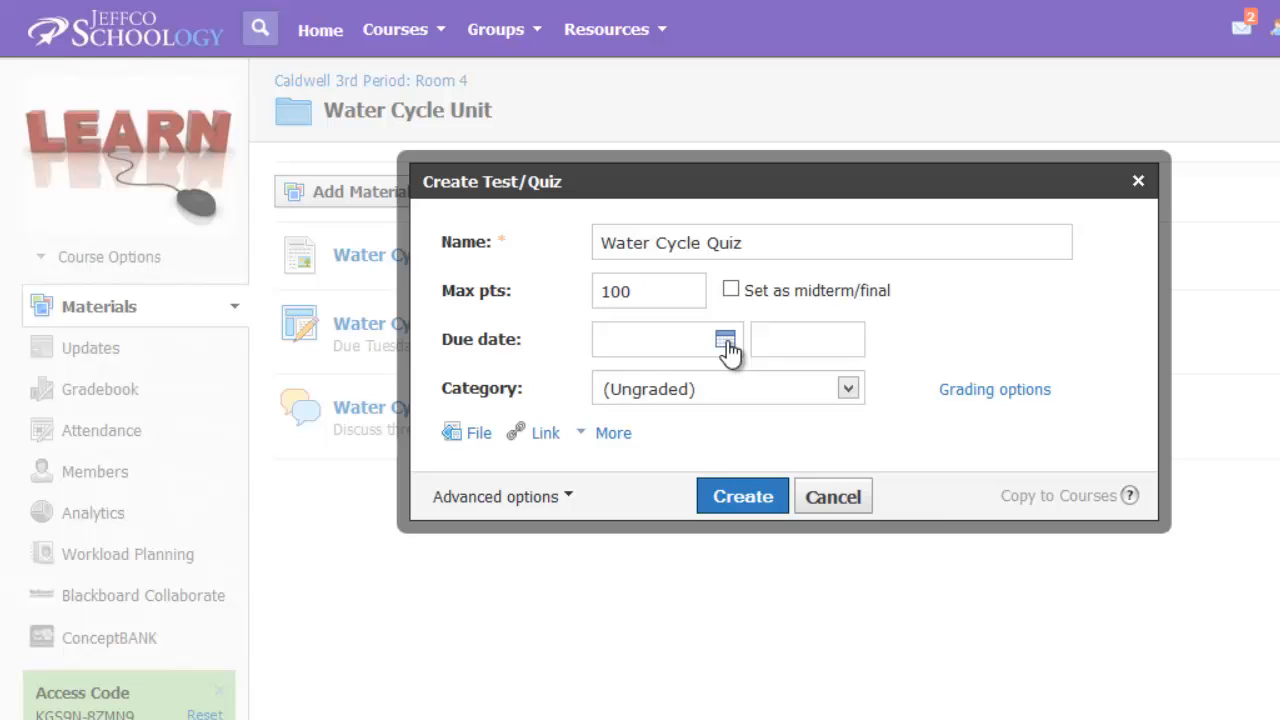
# Create the Water Cycle Quiz due 2/06/13 under the Quizzes category
pyautogui.click(725, 339)
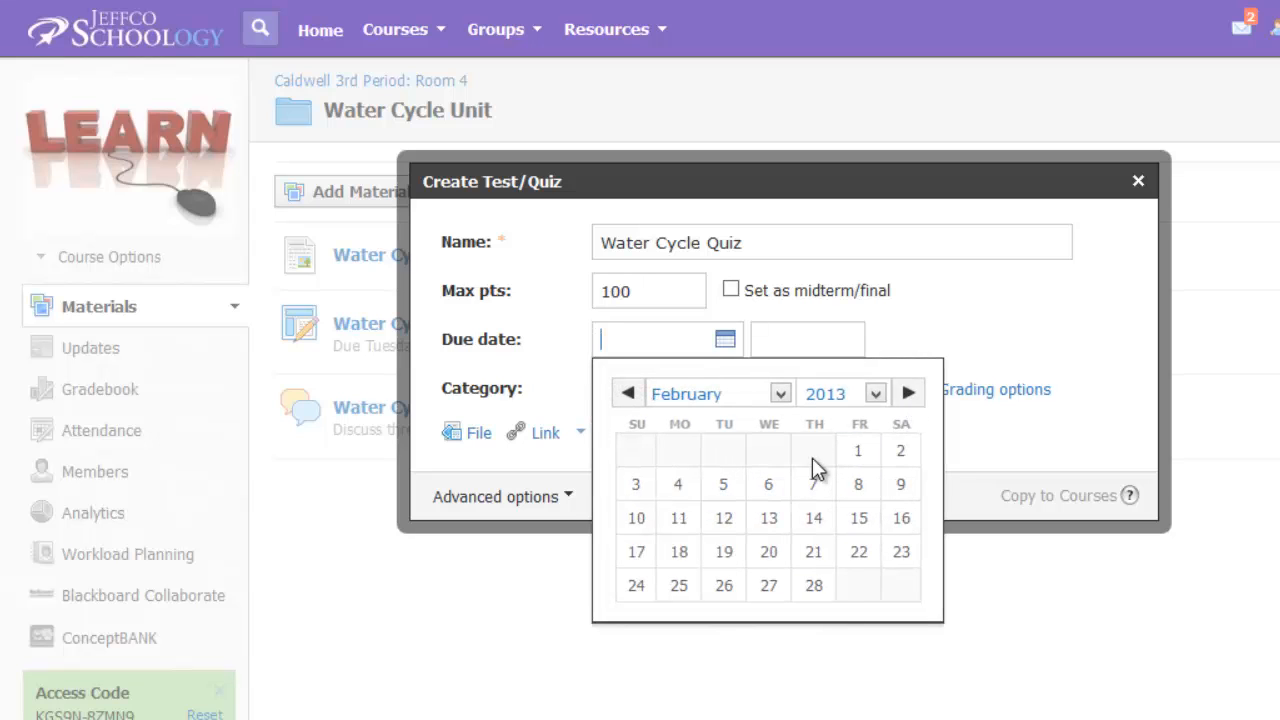
pyautogui.click(847, 389)
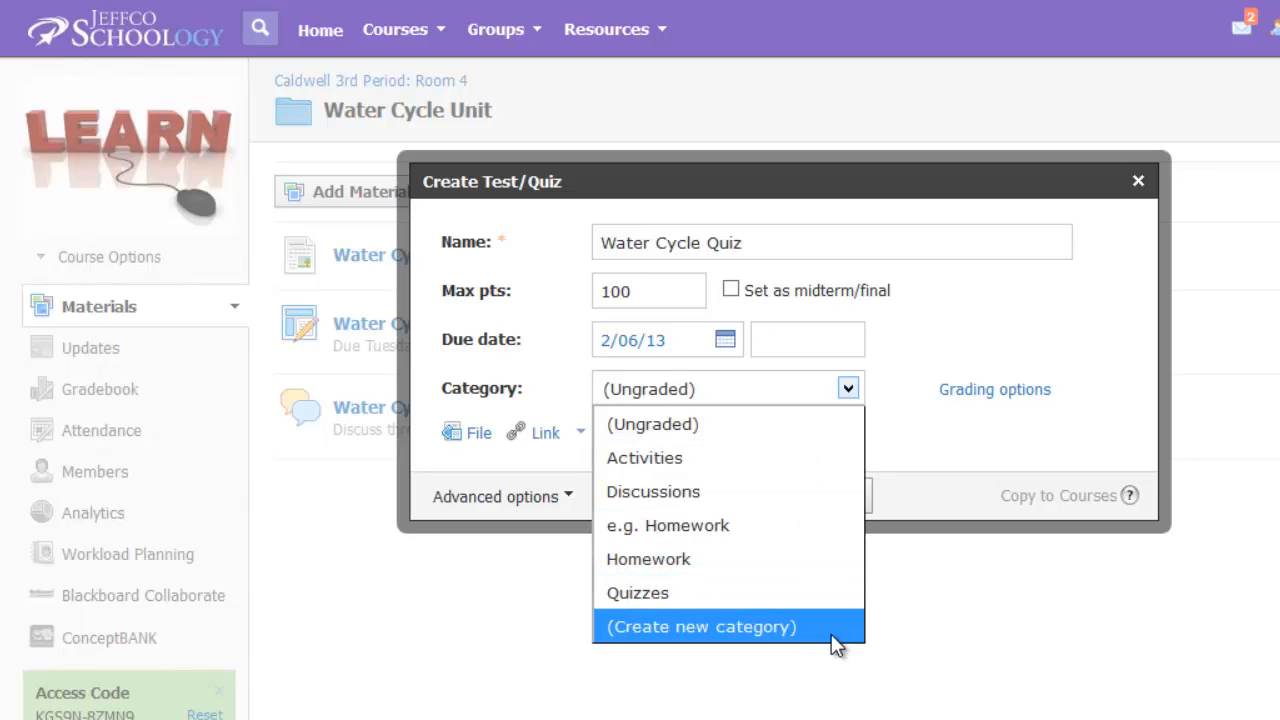
pyautogui.moveTo(730, 559)
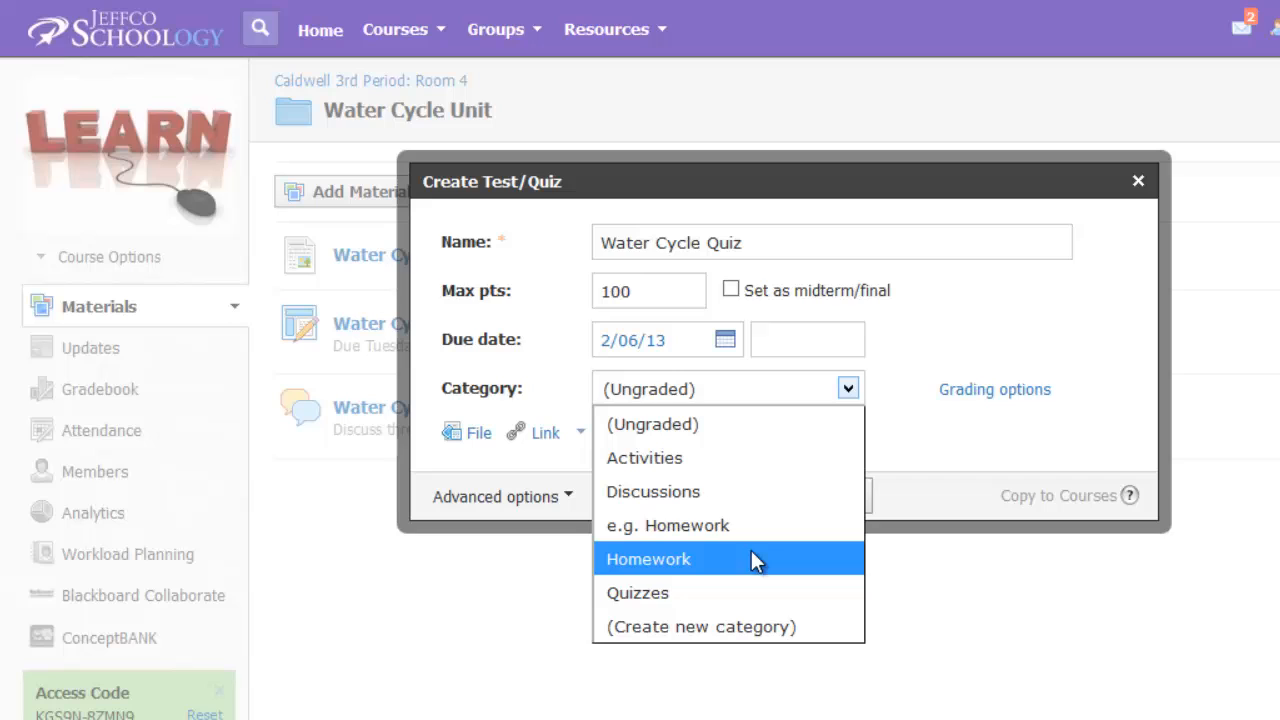
pyautogui.moveTo(752, 592)
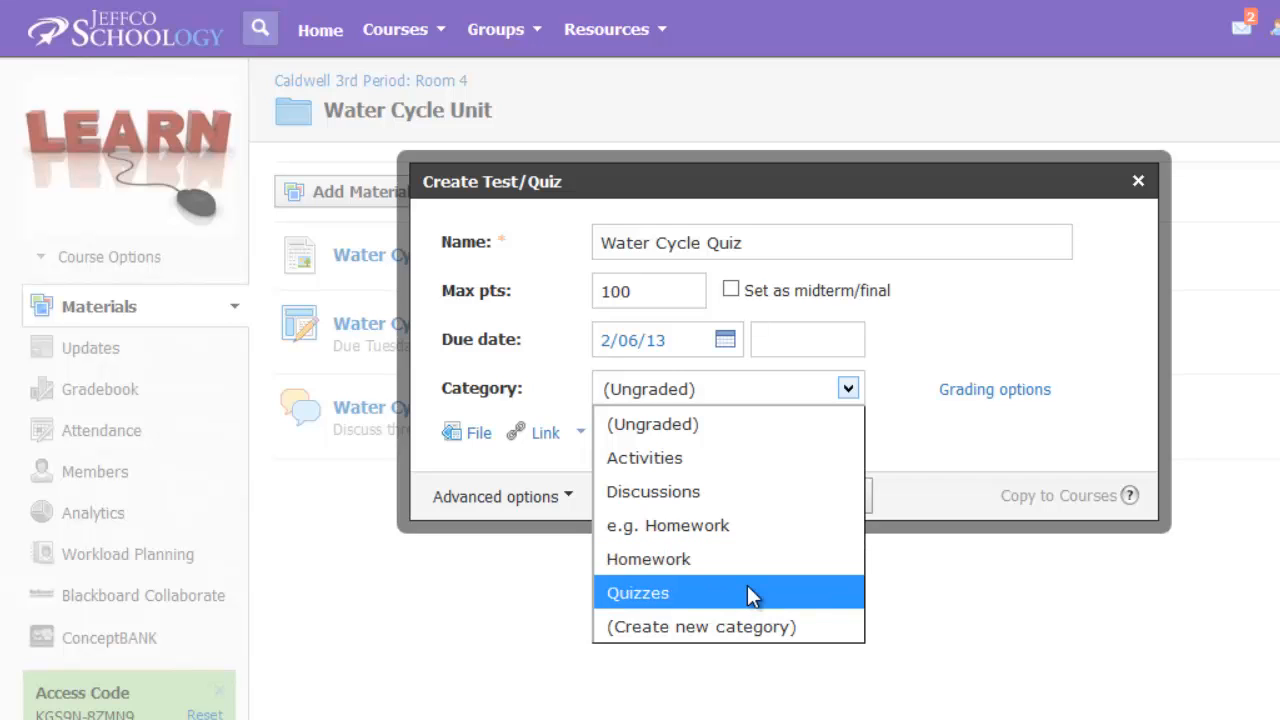
pyautogui.click(637, 592)
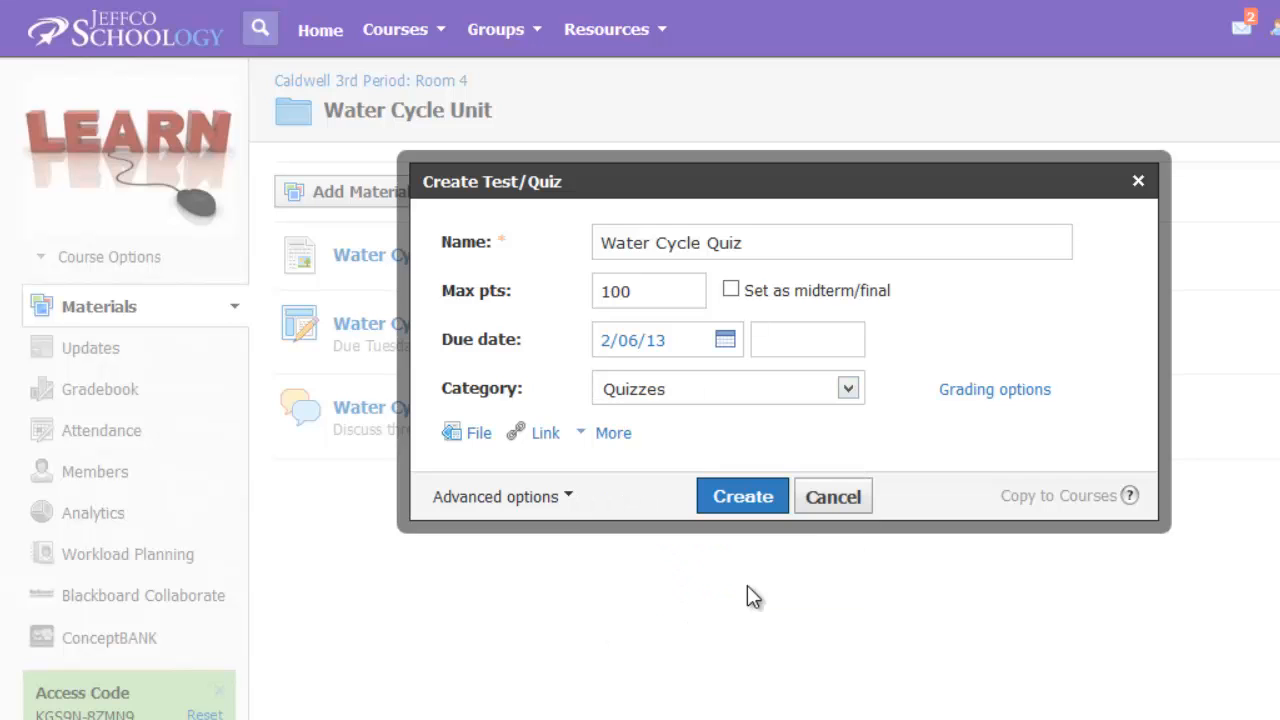
pyautogui.moveTo(590, 550)
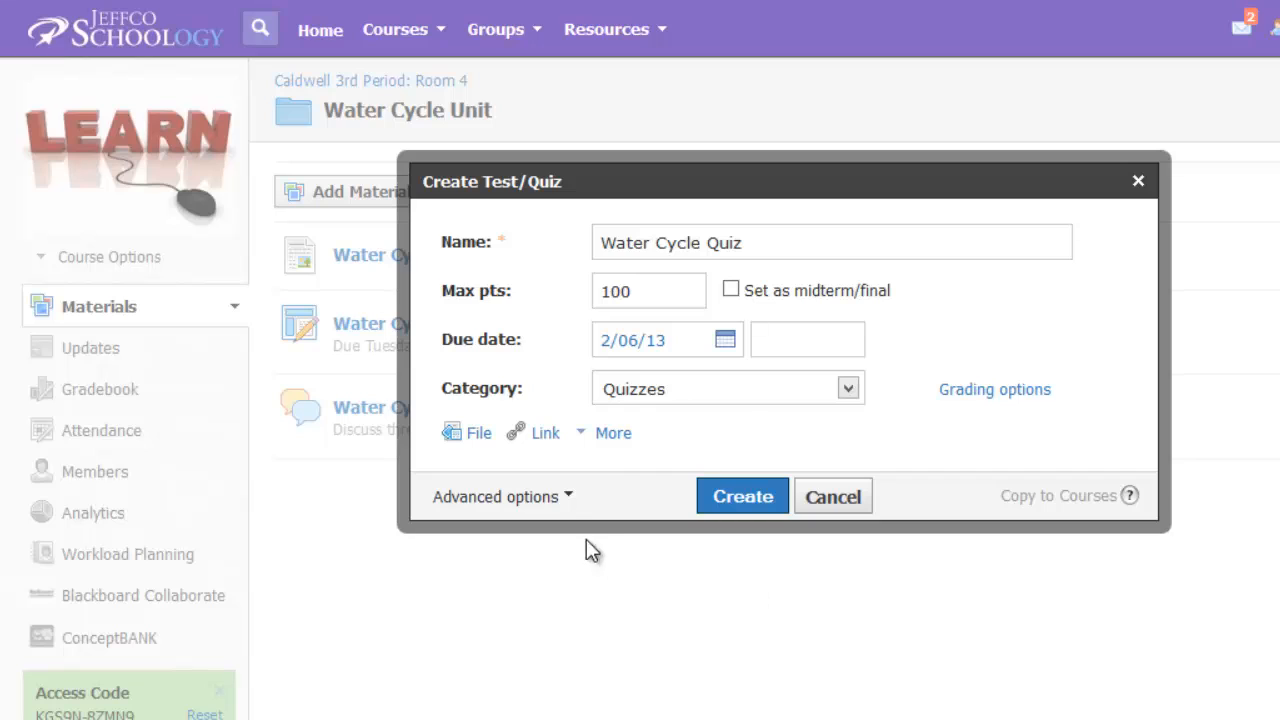
pyautogui.click(497, 496)
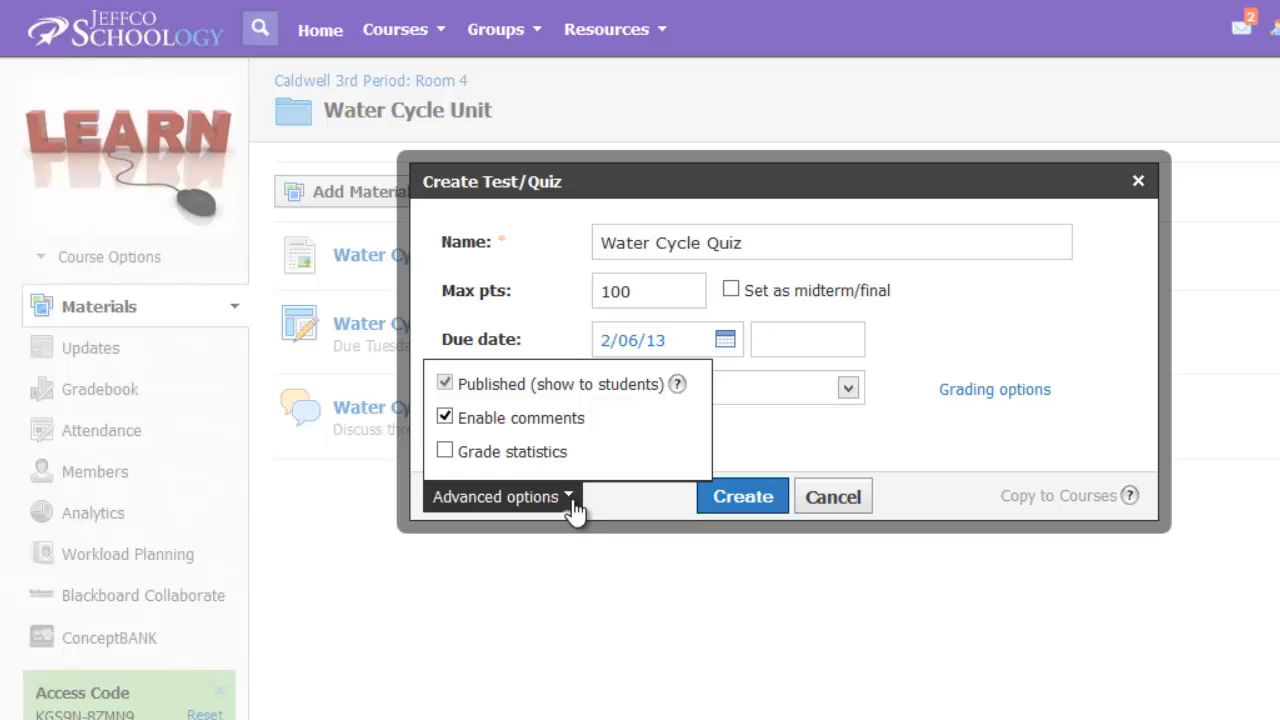
pyautogui.click(444, 417)
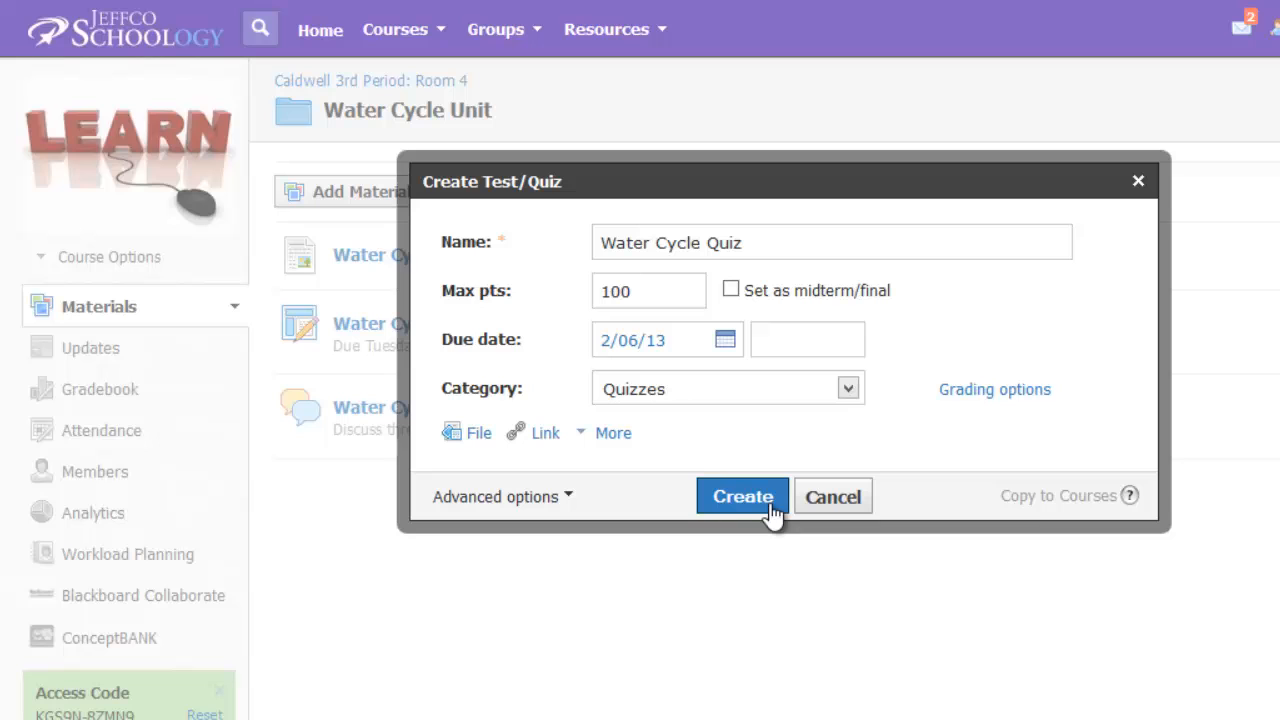
pyautogui.click(742, 496)
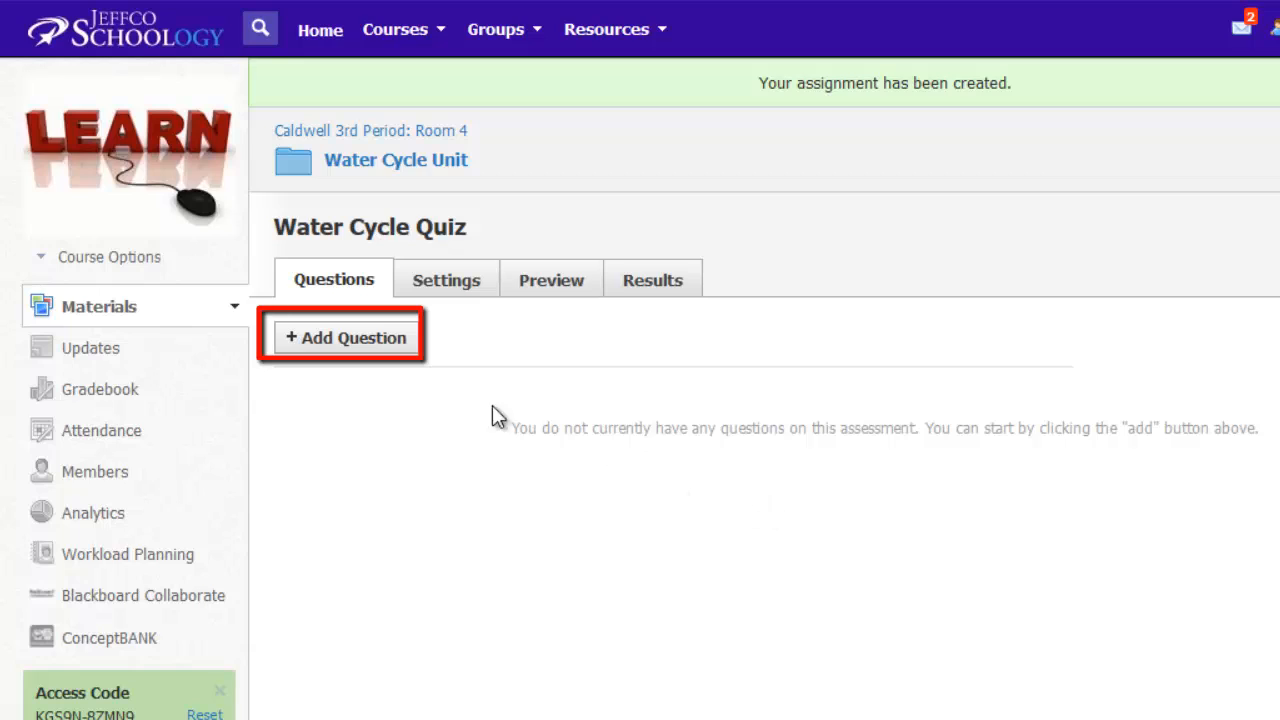
# Add a Multiple Choice question to the Water Cycle Quiz
pyautogui.click(345, 337)
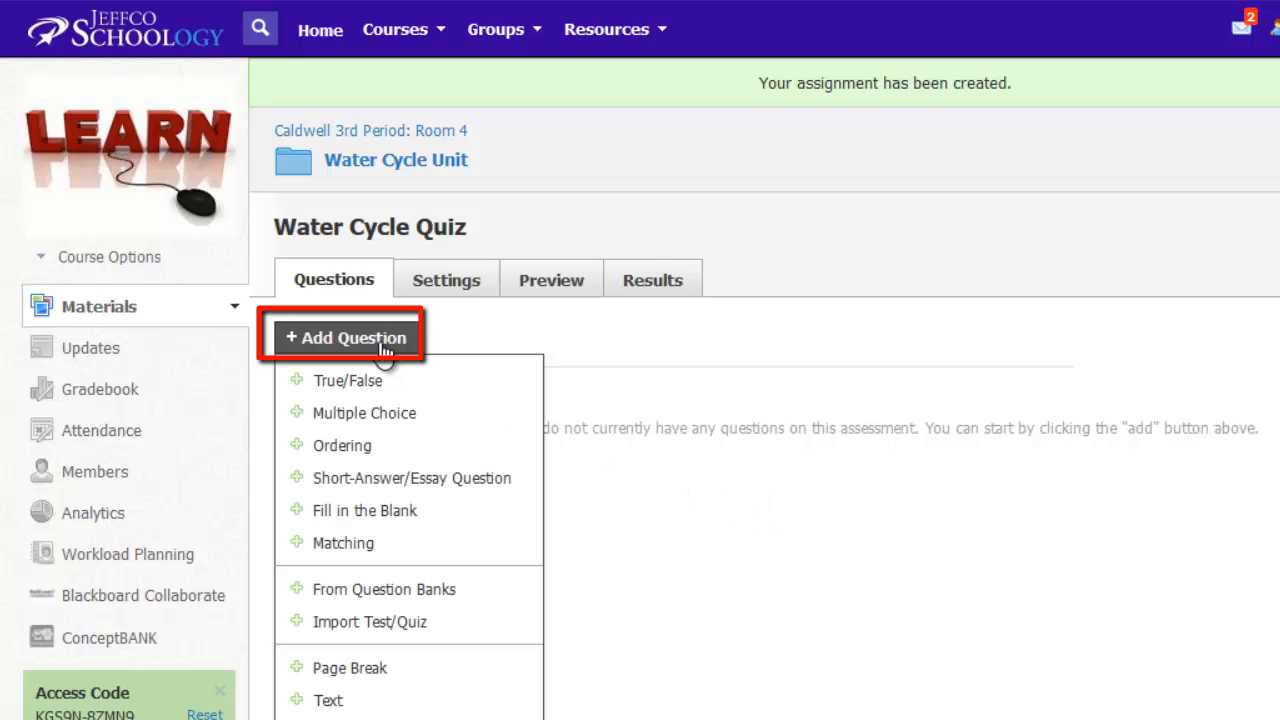
pyautogui.moveTo(347, 337)
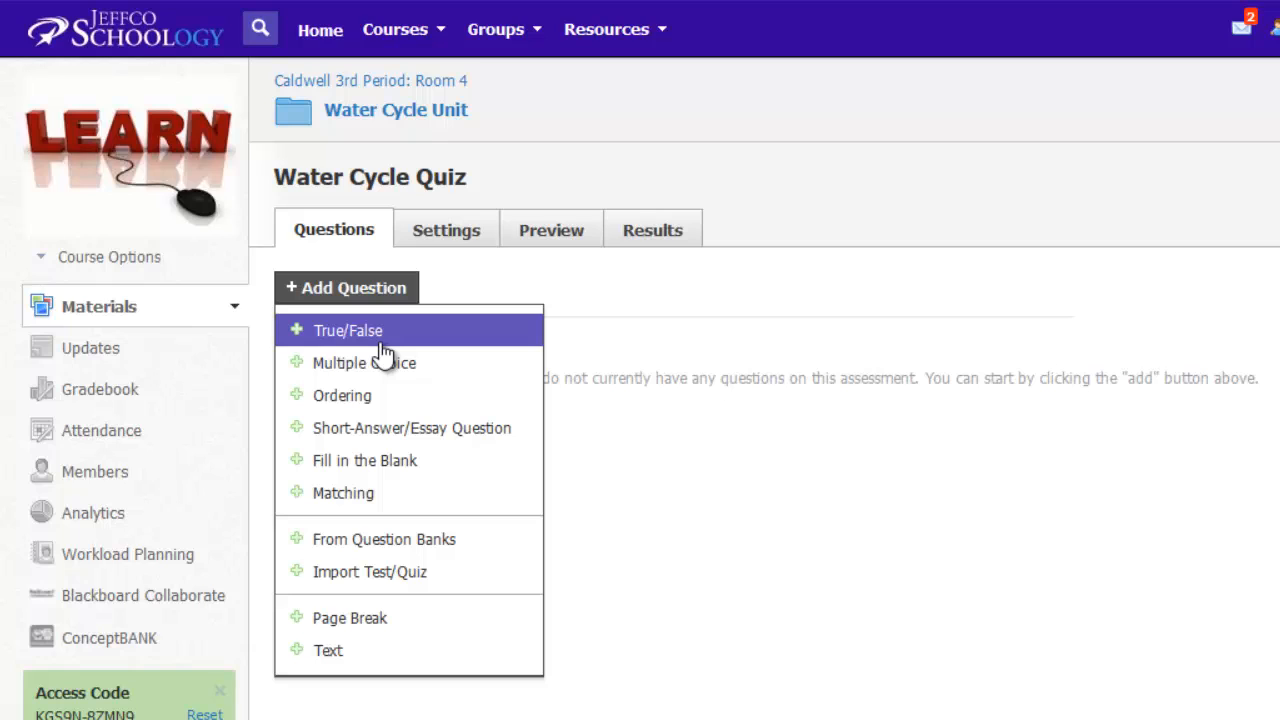
pyautogui.click(363, 362)
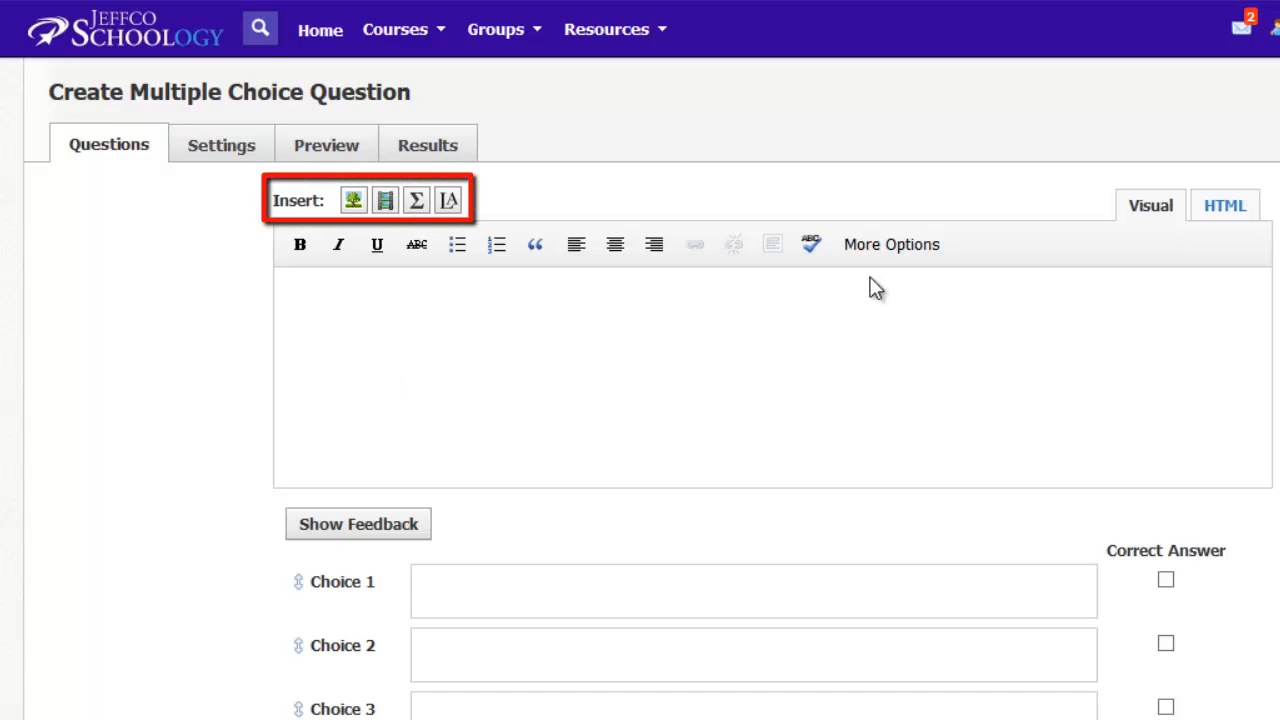
# Make the question text red at 18pt and bring up the math formula editor
pyautogui.click(889, 244)
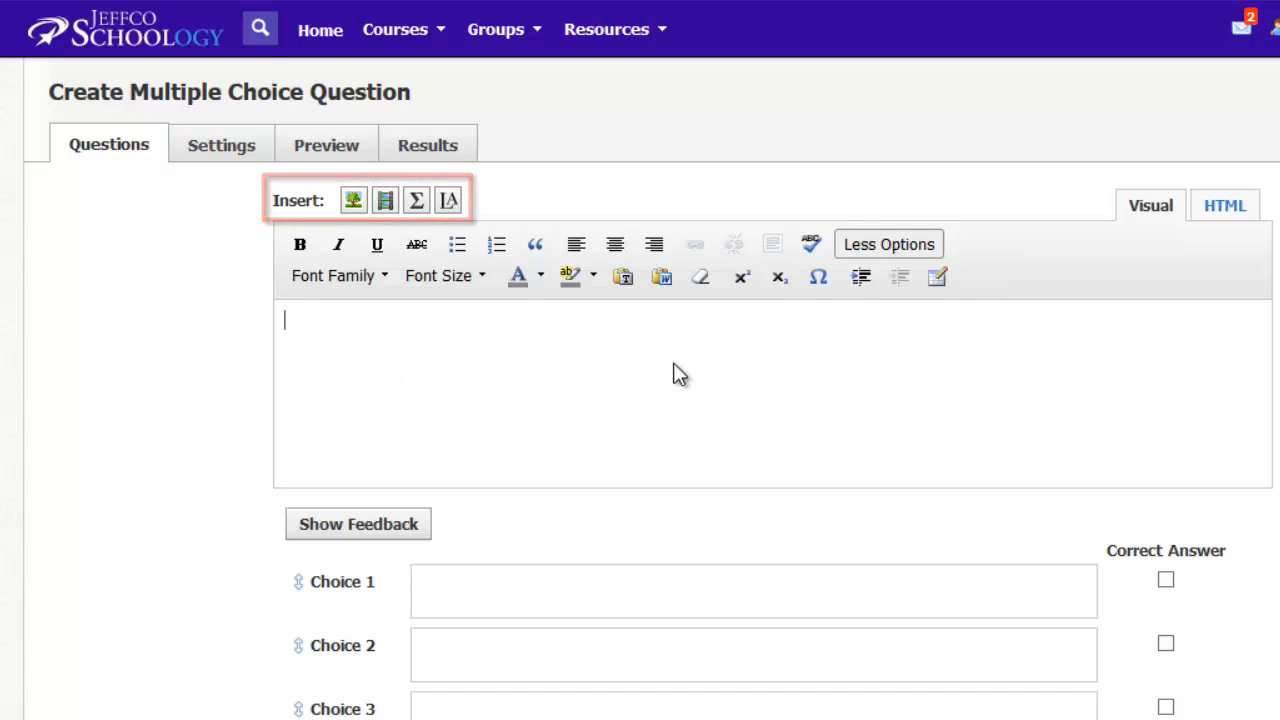
pyautogui.click(448, 199)
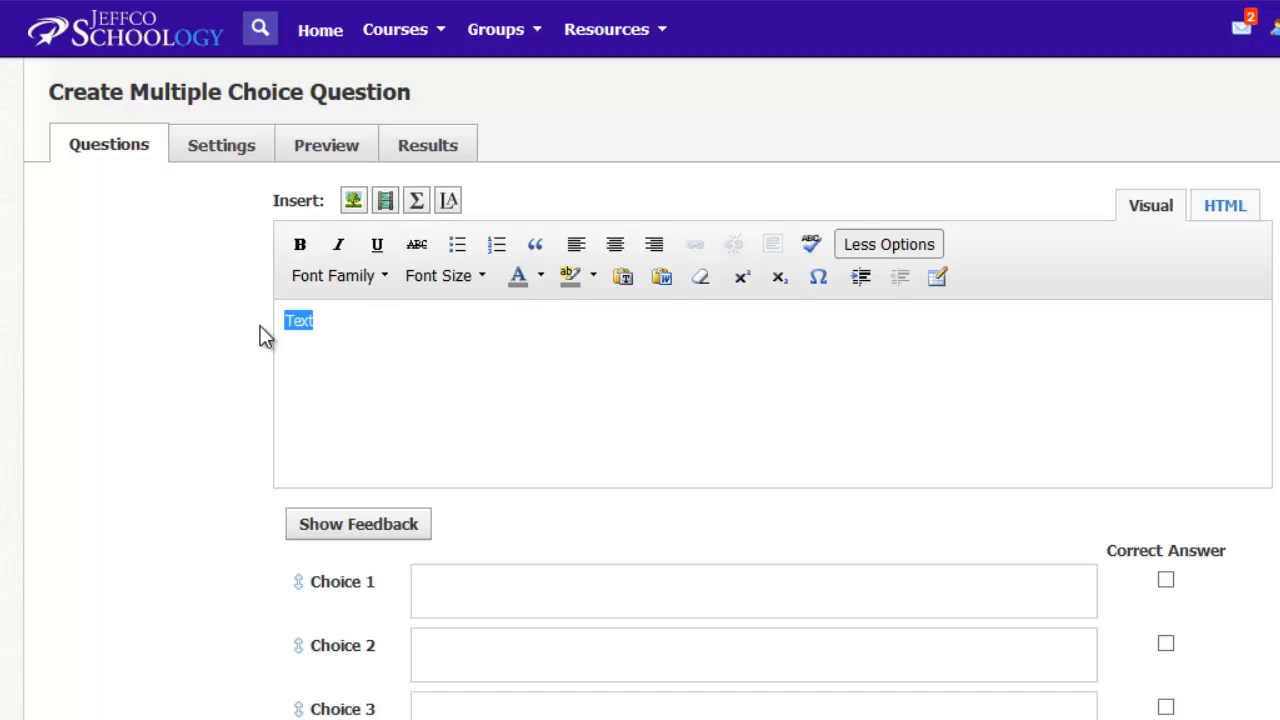
pyautogui.click(517, 276)
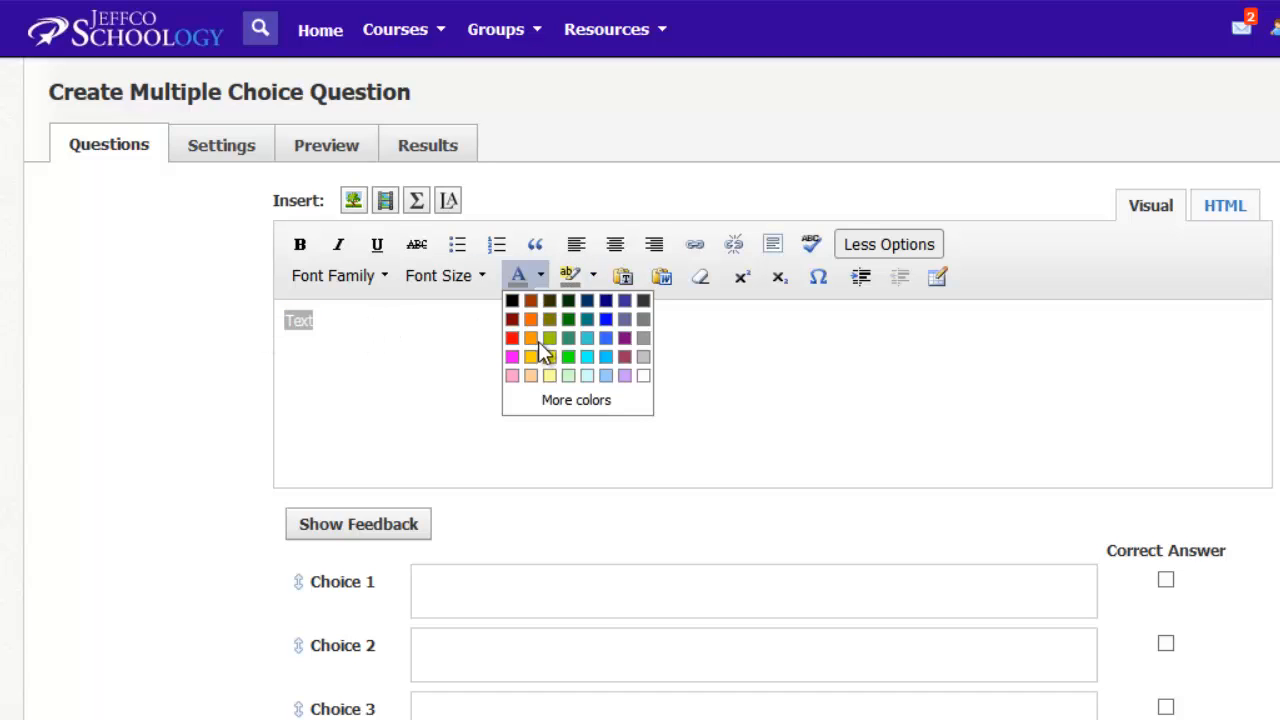
pyautogui.click(438, 275)
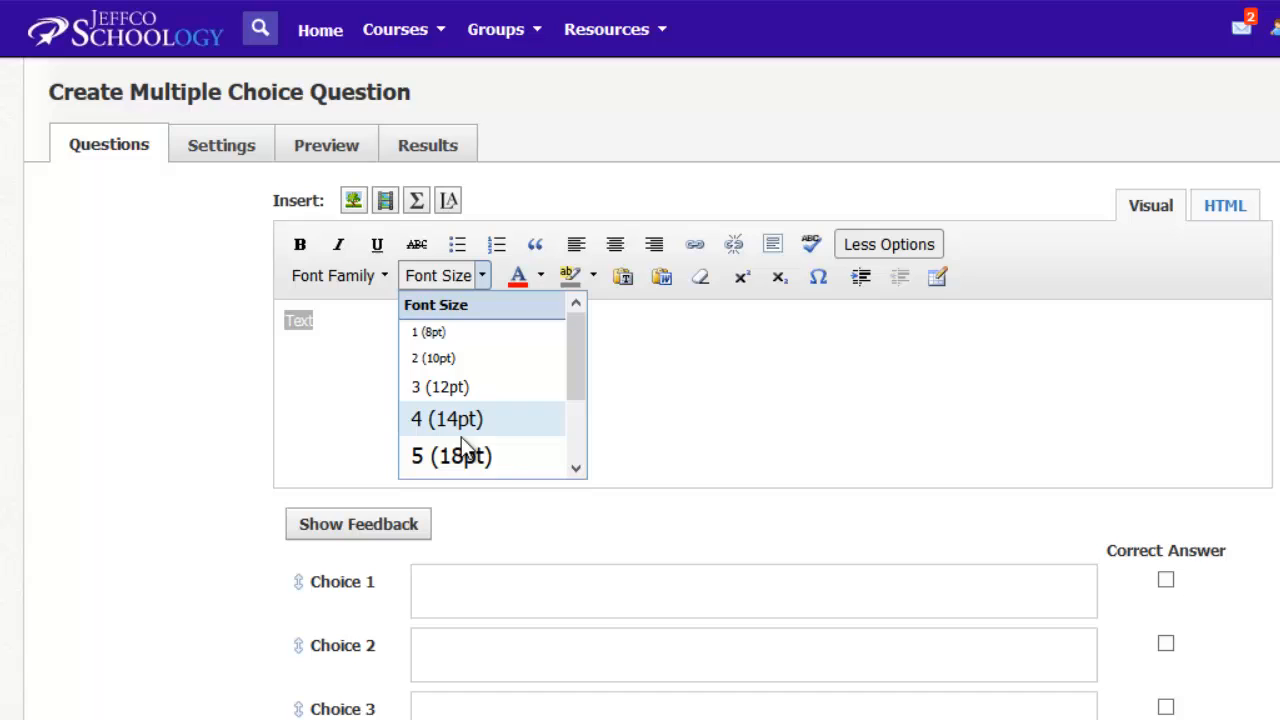
pyautogui.click(450, 456)
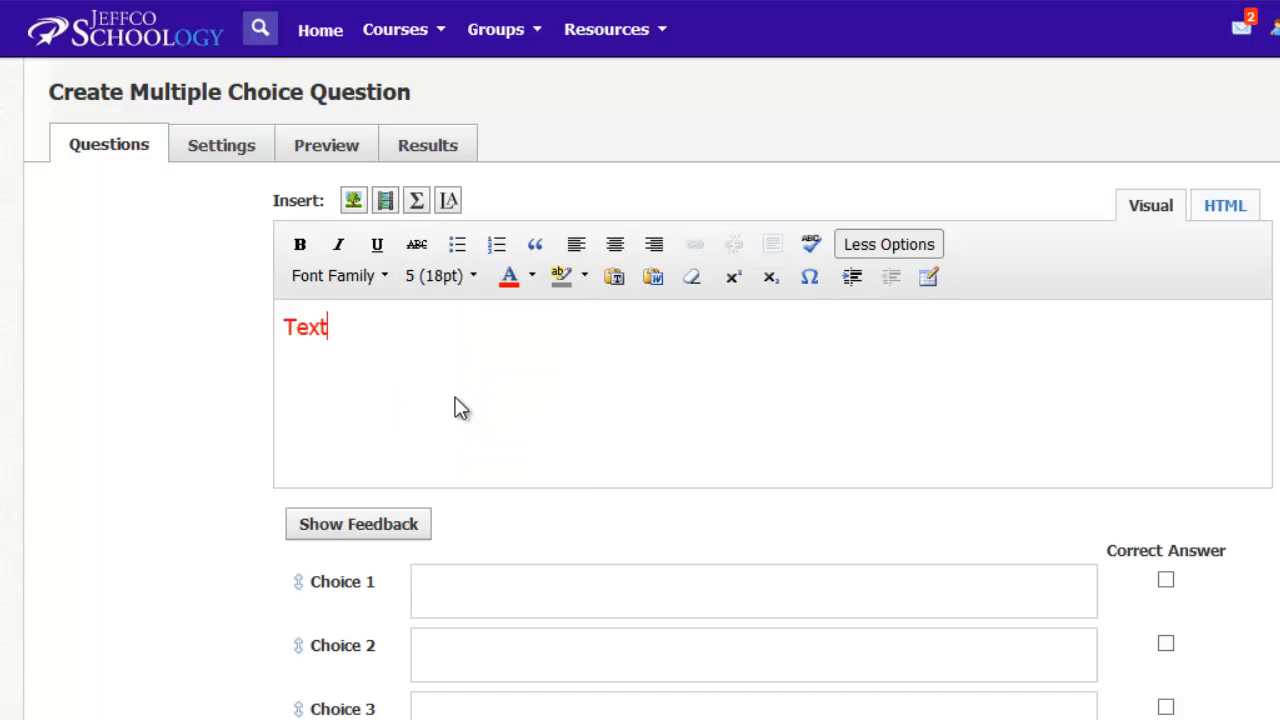
pyautogui.click(416, 200)
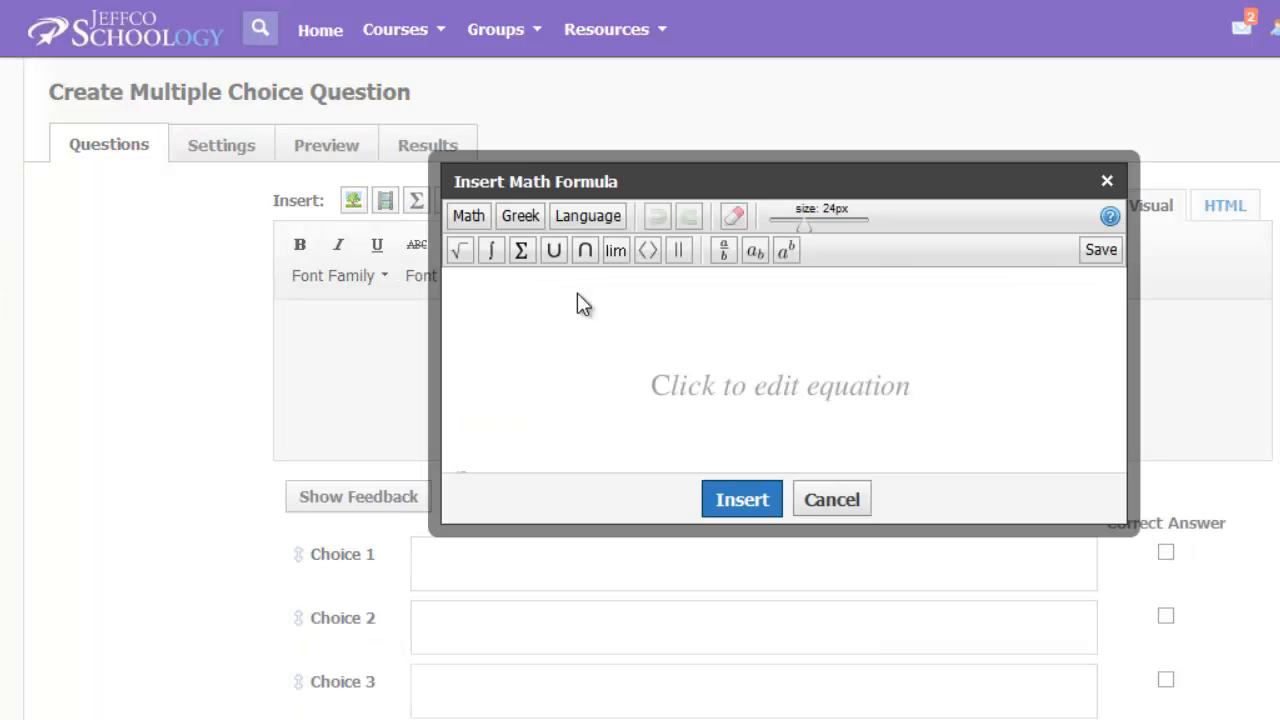
pyautogui.moveTo(587, 216)
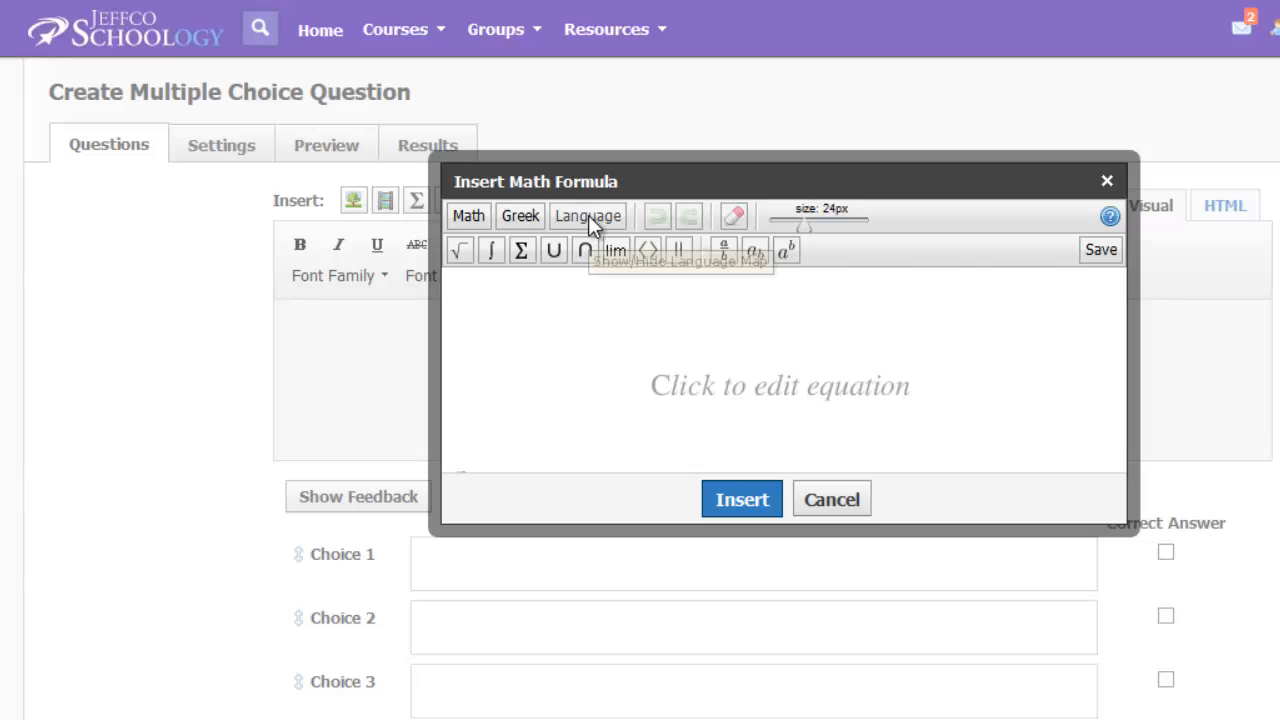
# View the accented character map, then cancel the formula window without inserting anything
pyautogui.click(587, 216)
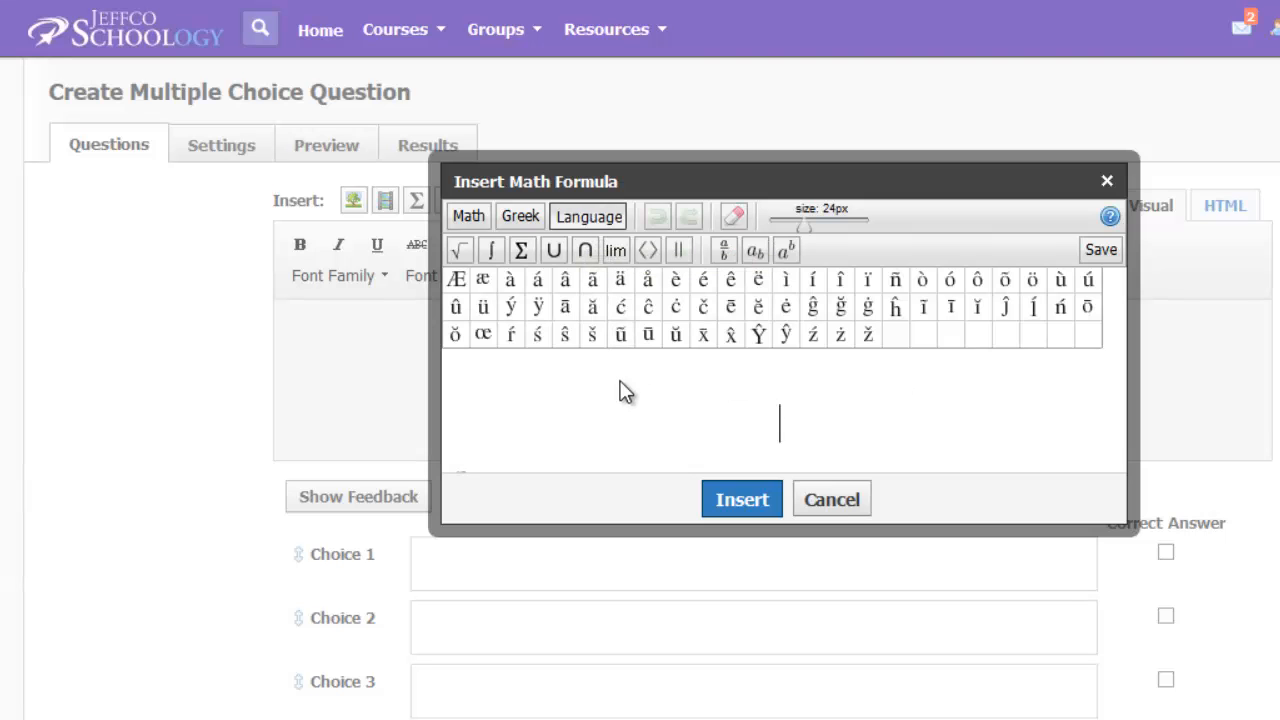
pyautogui.click(831, 499)
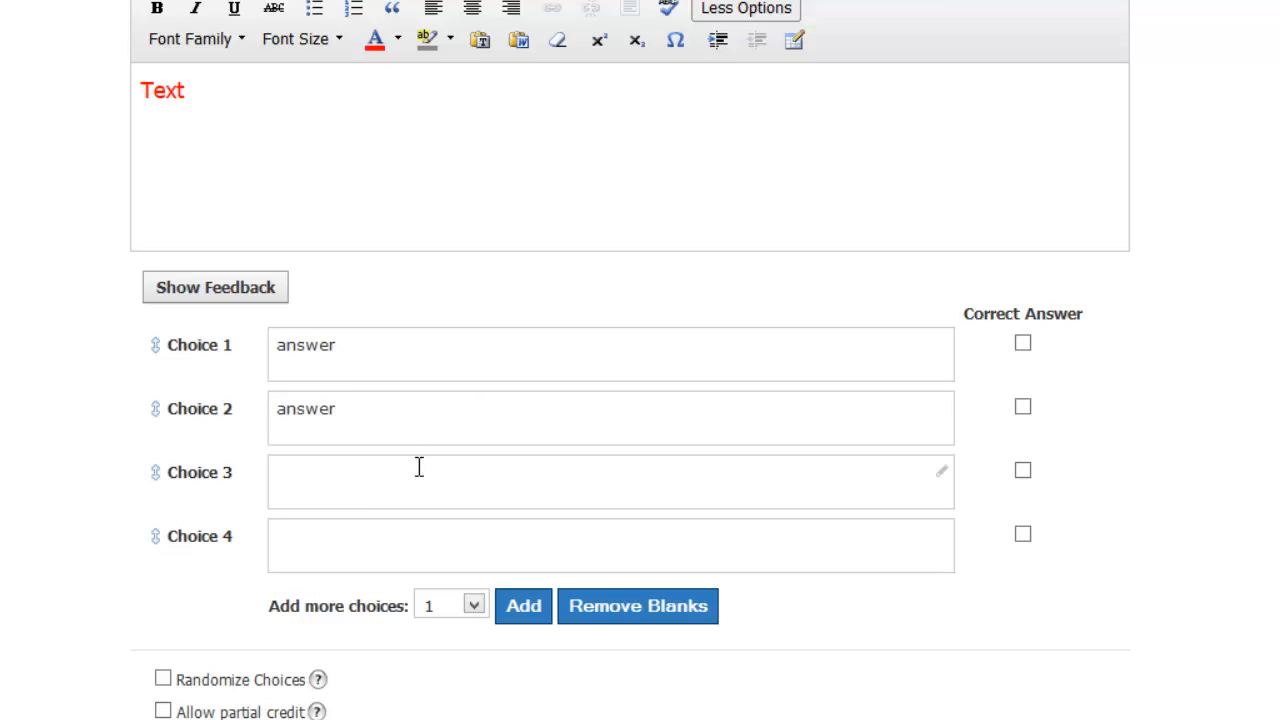
# Fill Choices 3 and 4 with 'answer' and mark Choice 1 correct
pyautogui.write('answer')
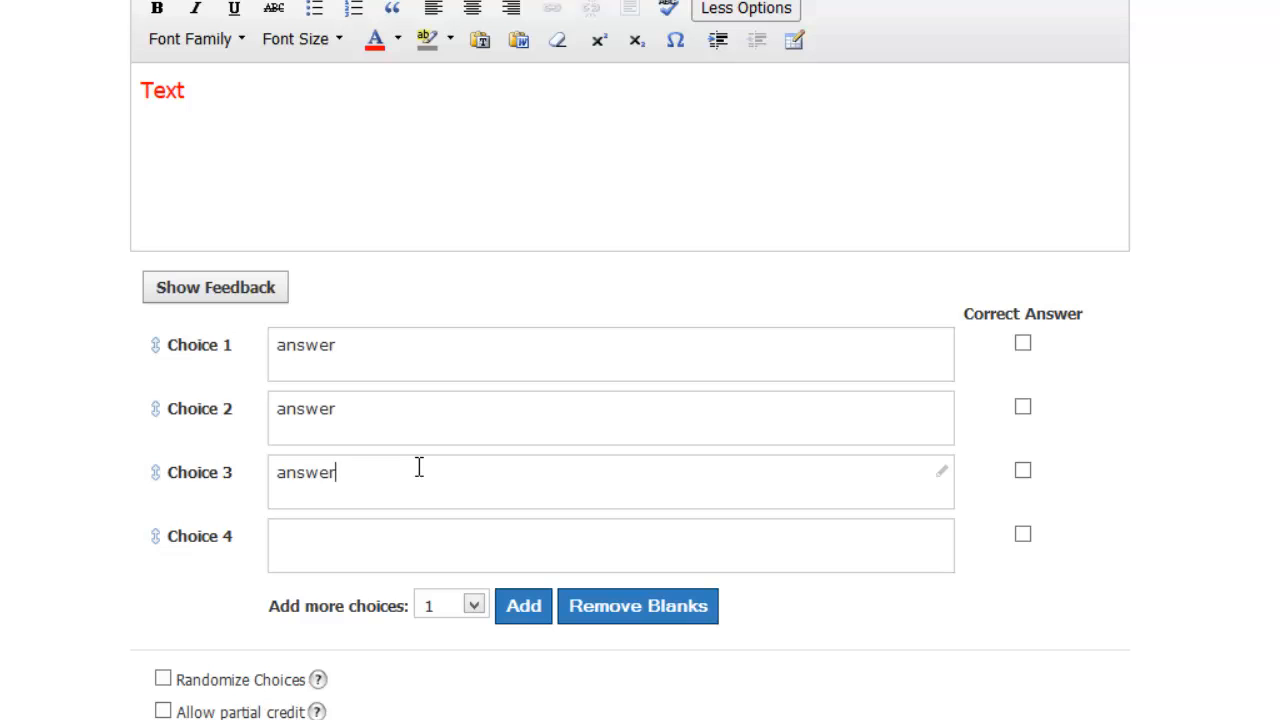
pyautogui.click(1022, 343)
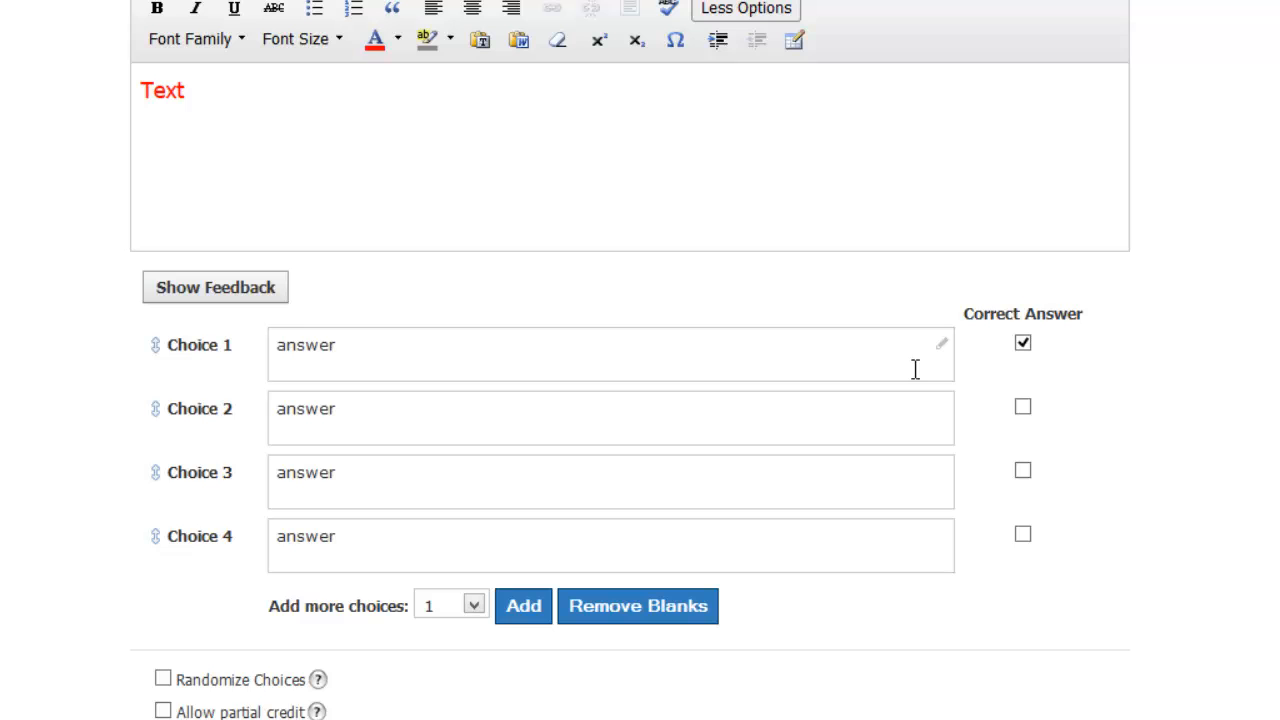
pyautogui.moveTo(941, 344)
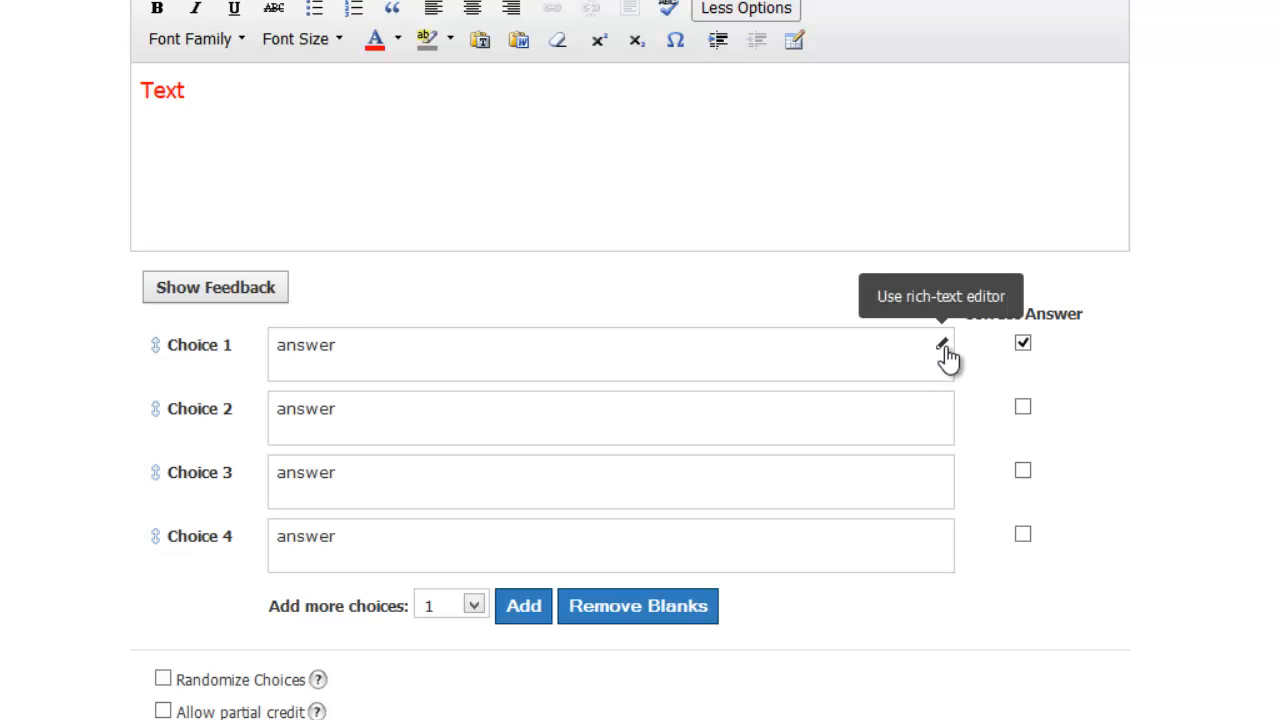
# Save Choice 1's answer through the rich-text editor
pyautogui.click(941, 345)
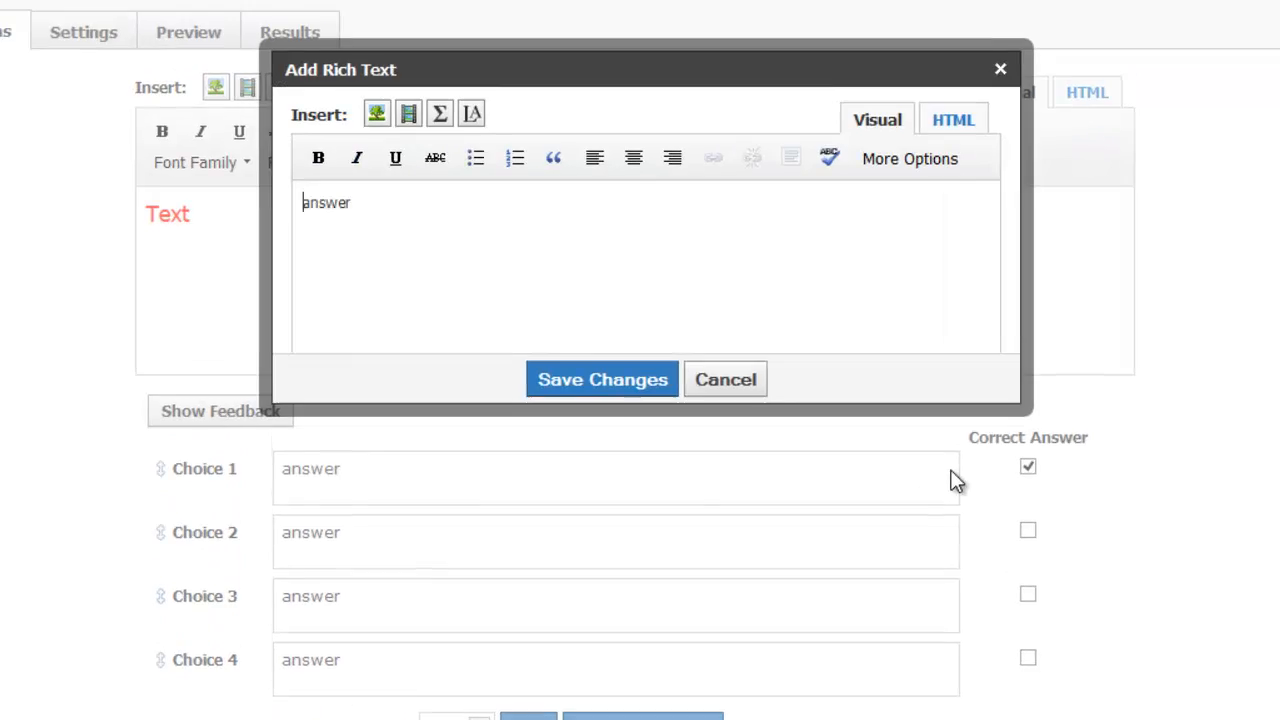
pyautogui.scroll(3)
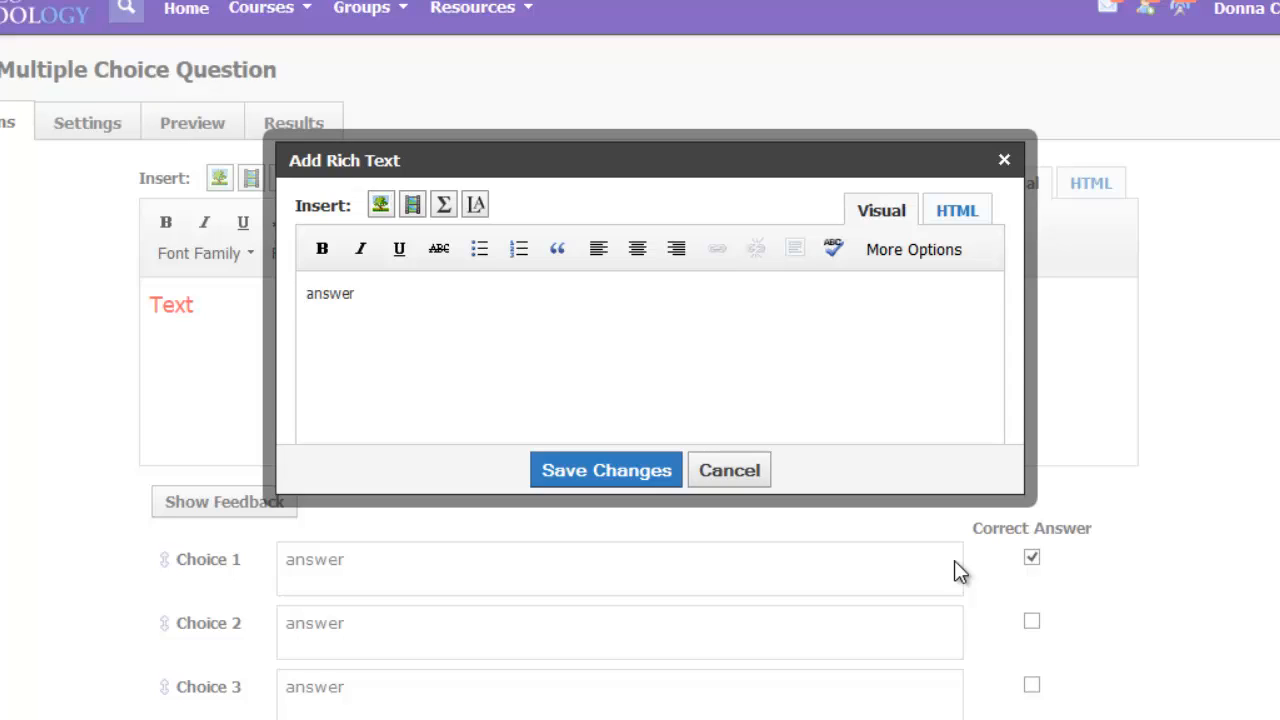
pyautogui.moveTo(606, 470)
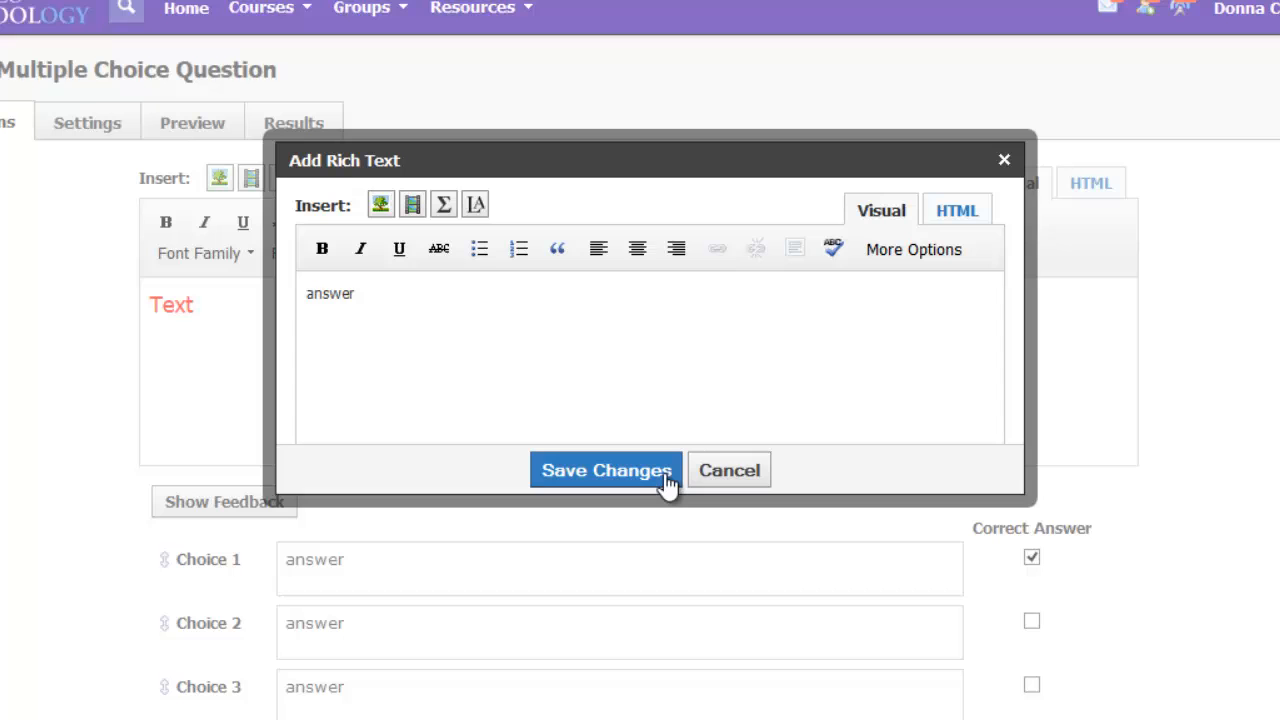
pyautogui.click(606, 470)
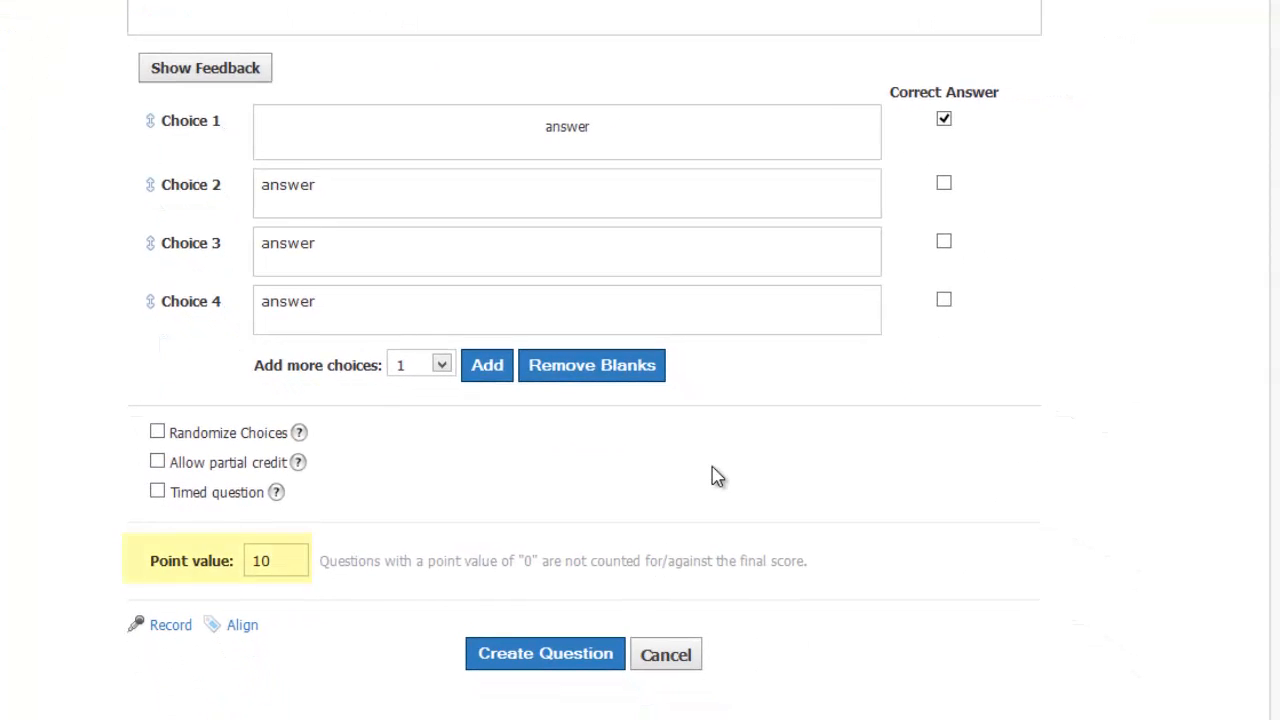
# Review the answer choices and save the multiple choice question
pyautogui.click(566, 192)
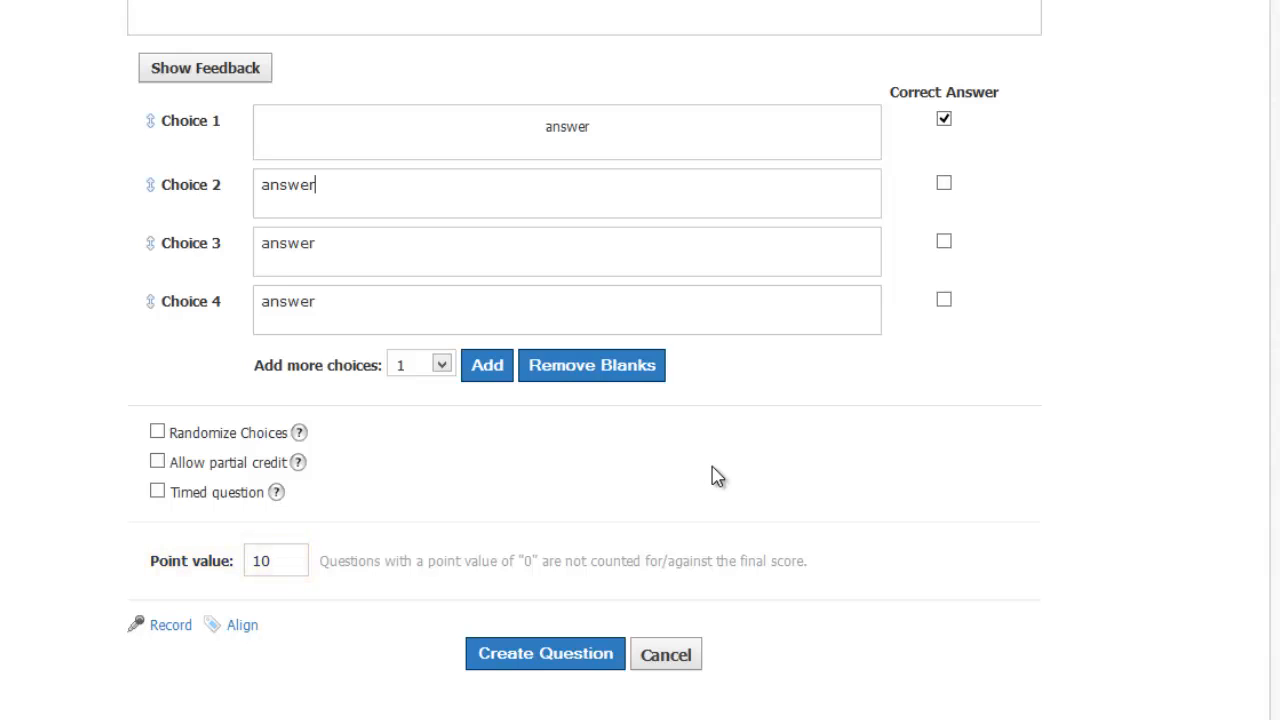
pyautogui.moveTo(160, 450)
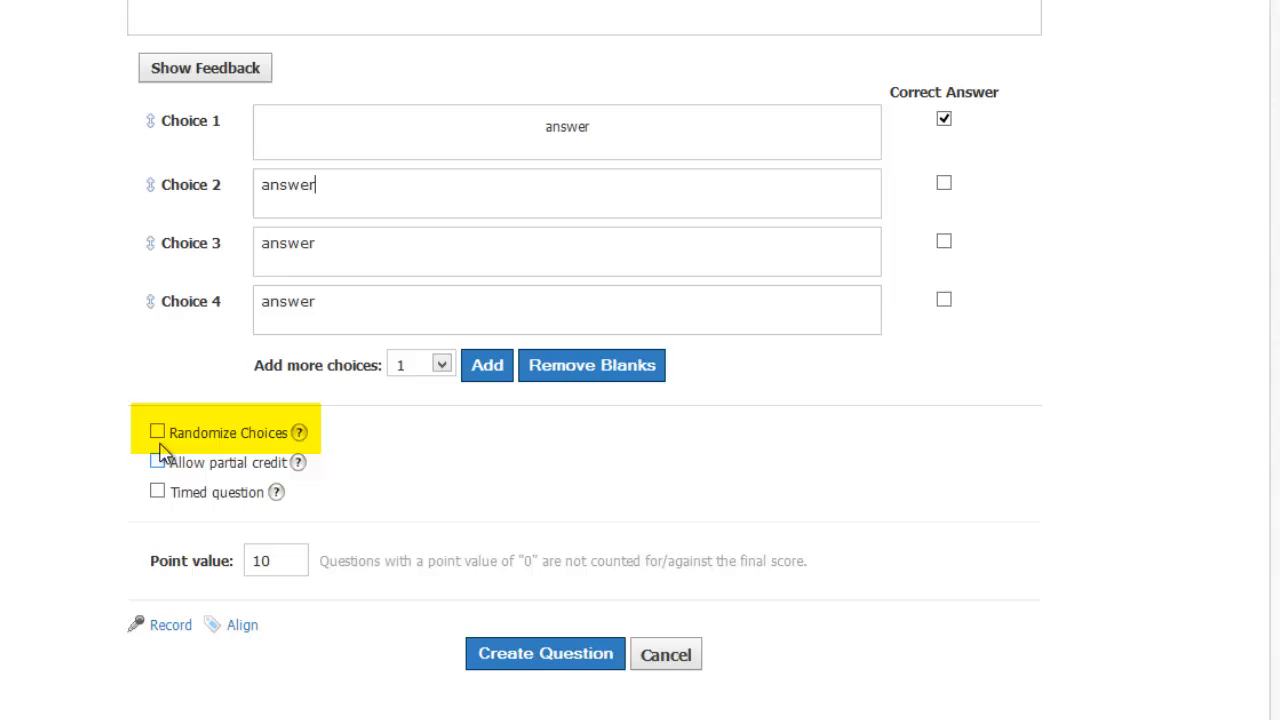
pyautogui.click(157, 431)
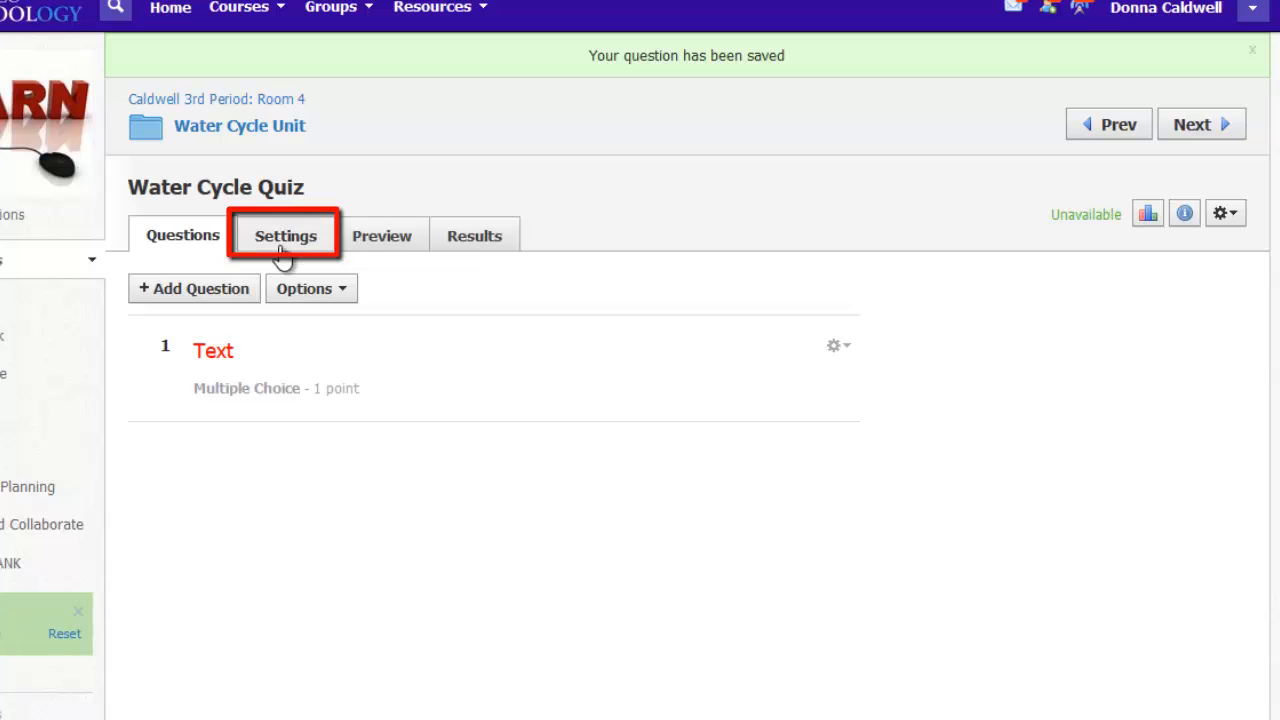
# Add quiz instructions: 'You may use your notes from Chapter 2 on this quiz.'
pyautogui.click(285, 235)
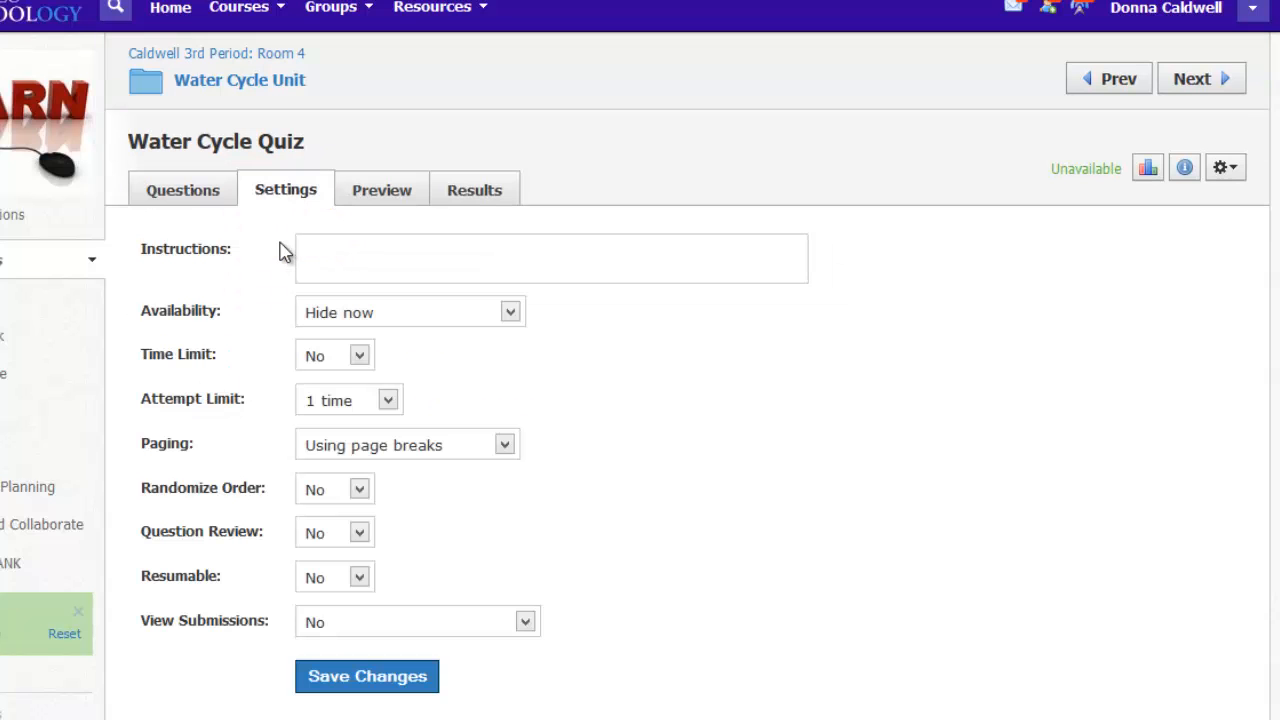
pyautogui.click(550, 258)
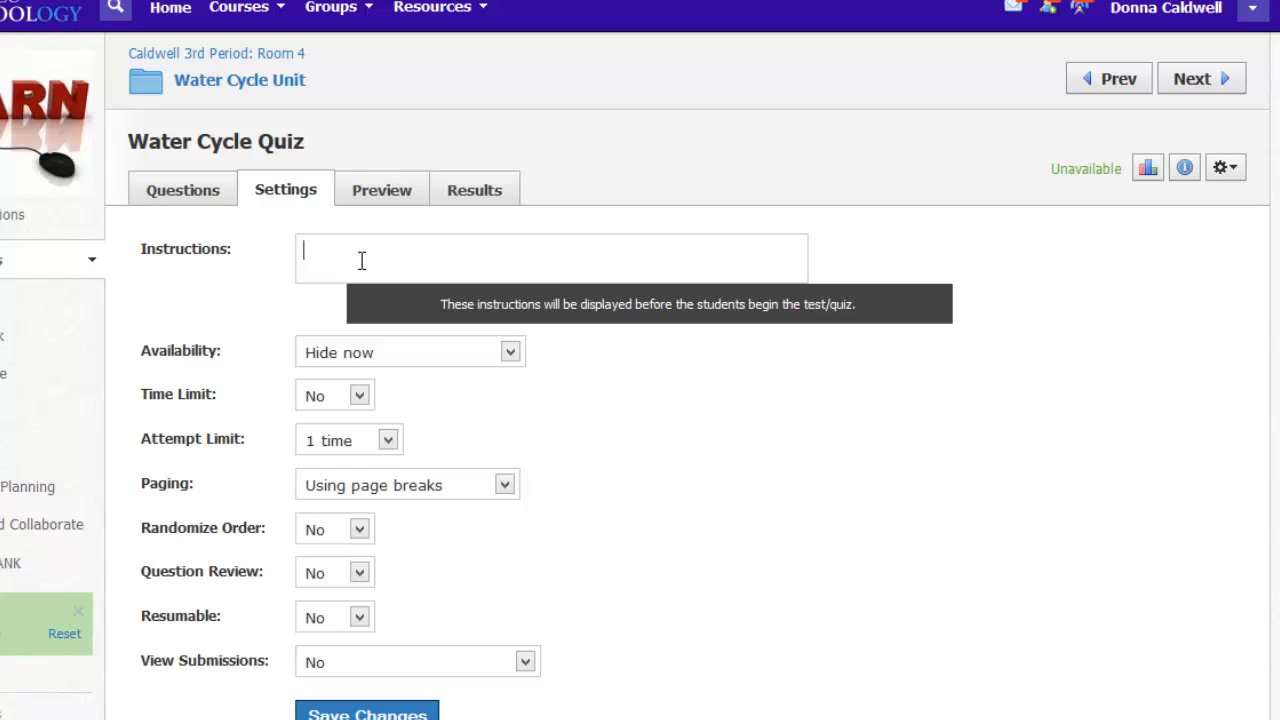
pyautogui.write('You  may use your notes from Chapter 2 on this quiz.')
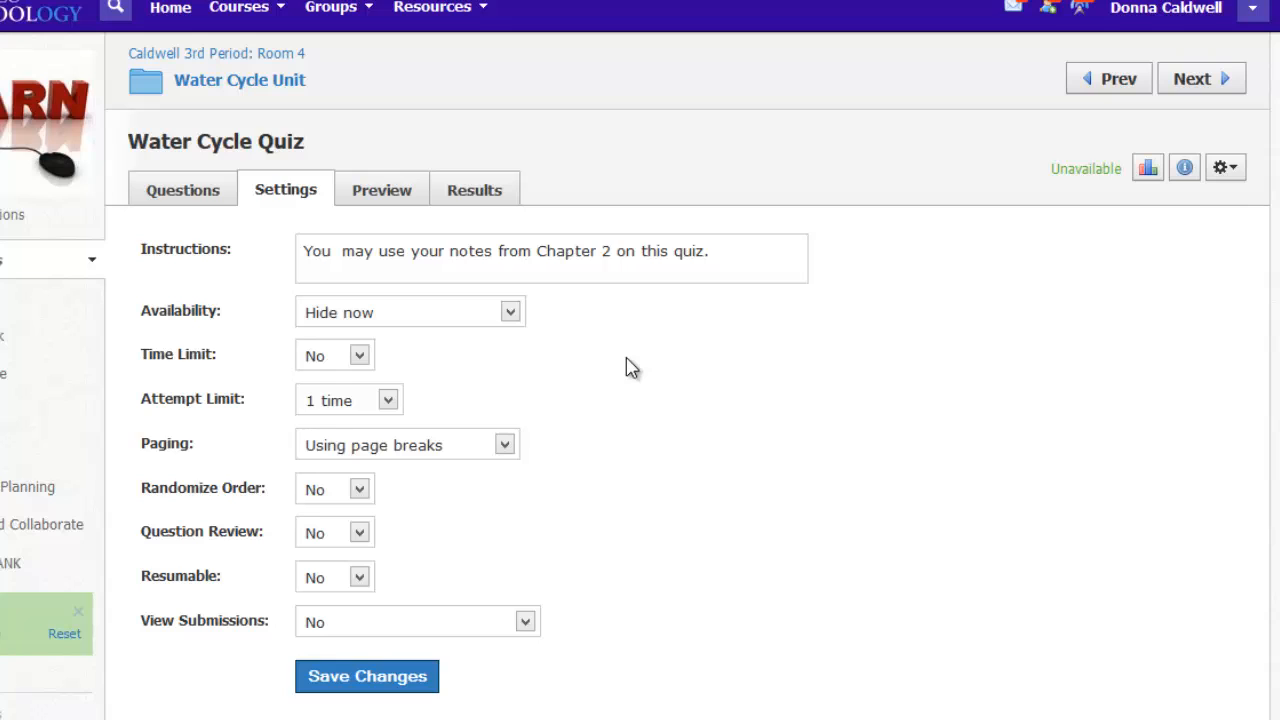
pyautogui.click(510, 312)
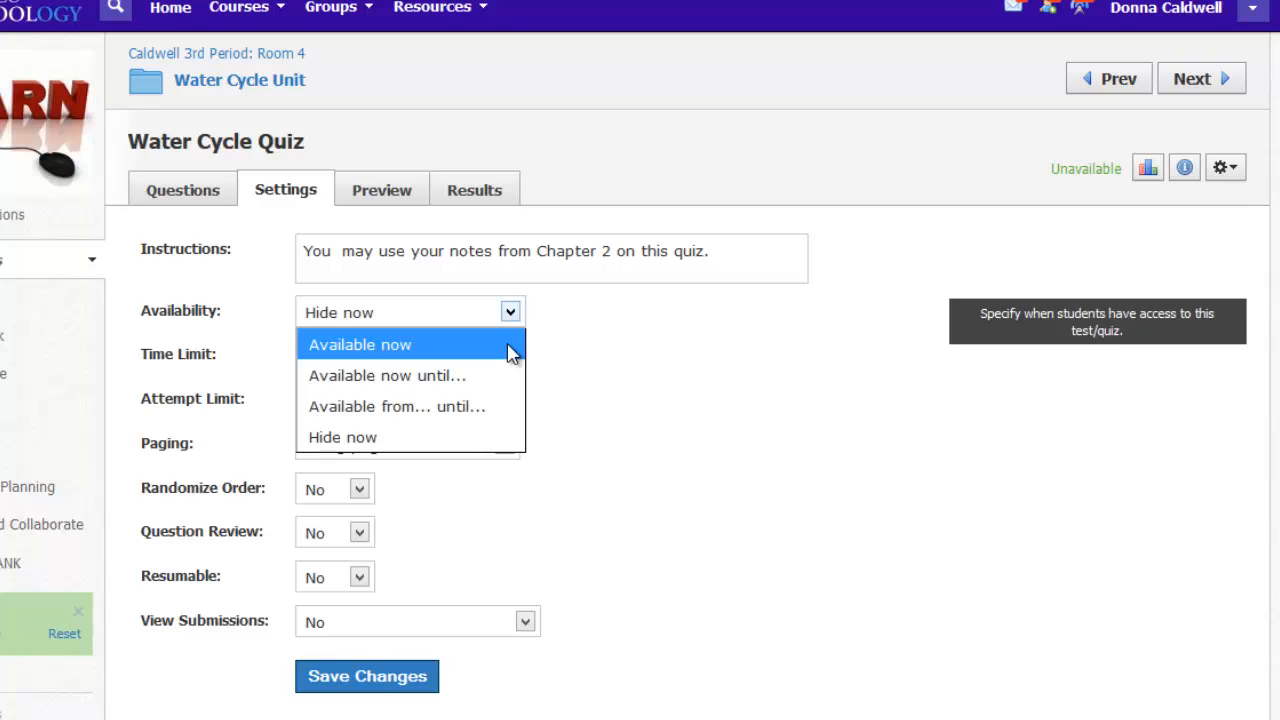
# Set the quiz availability to Available now
pyautogui.click(397, 406)
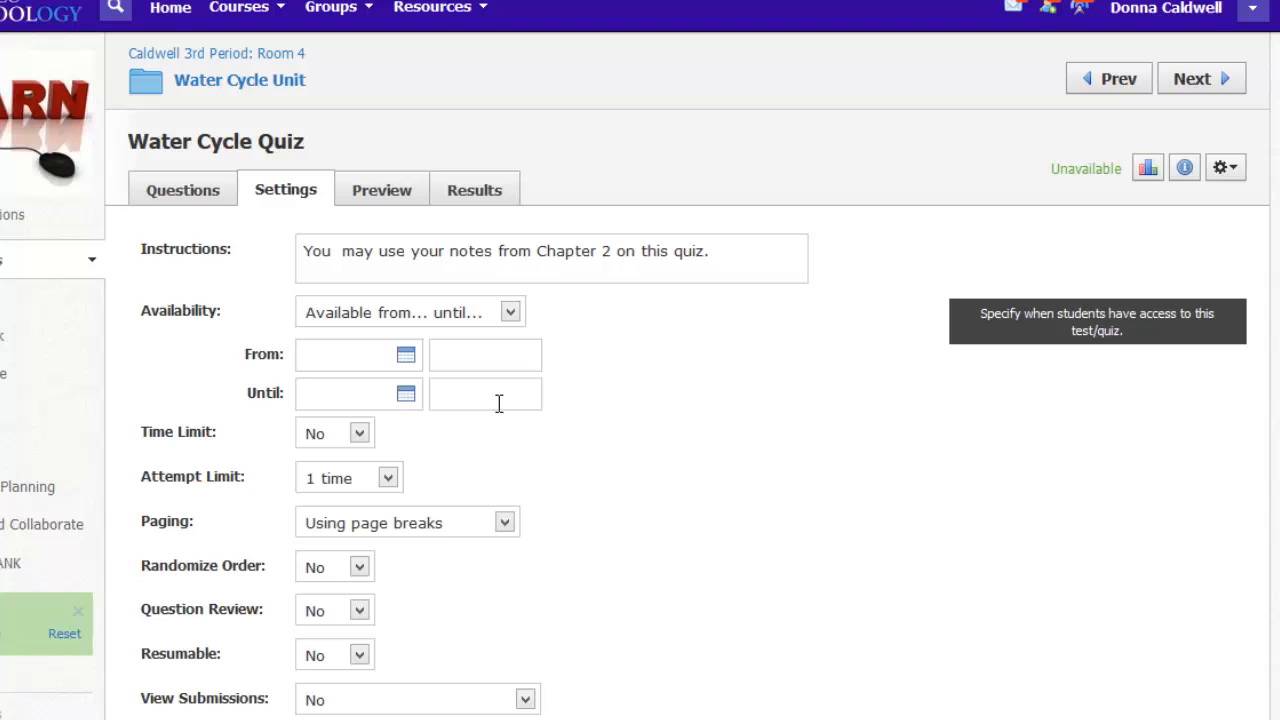
pyautogui.click(510, 311)
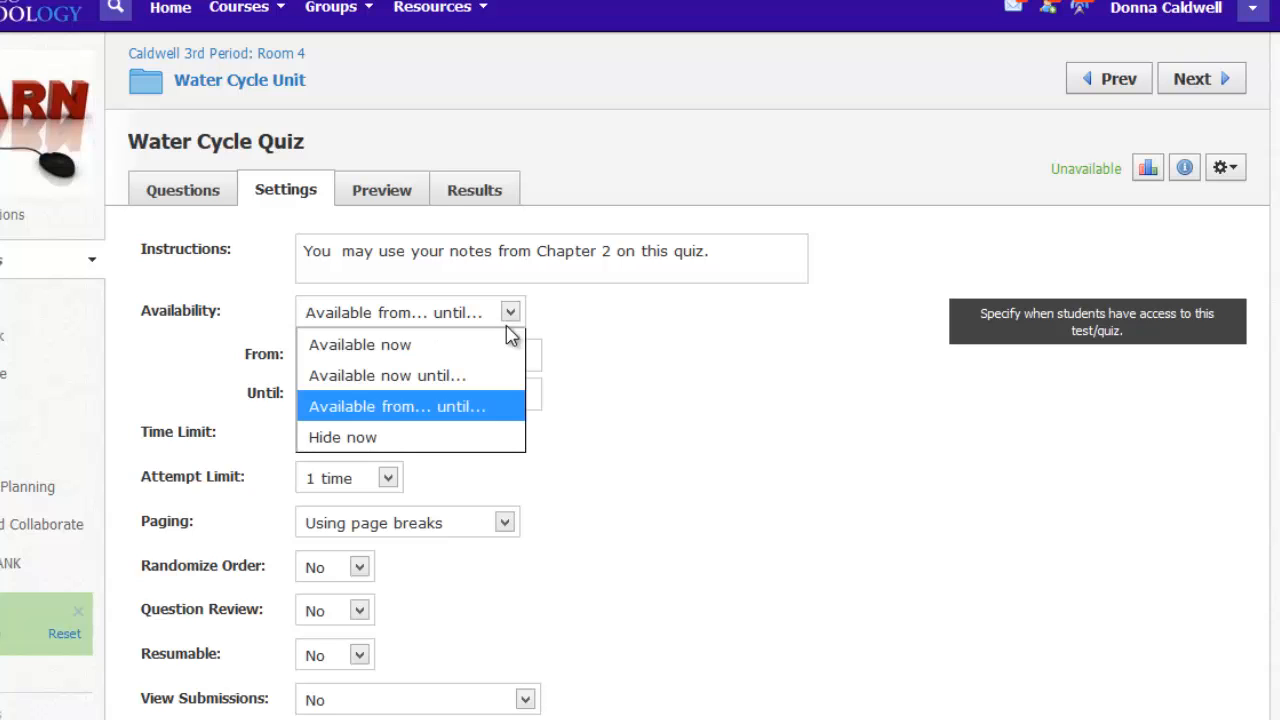
pyautogui.click(359, 344)
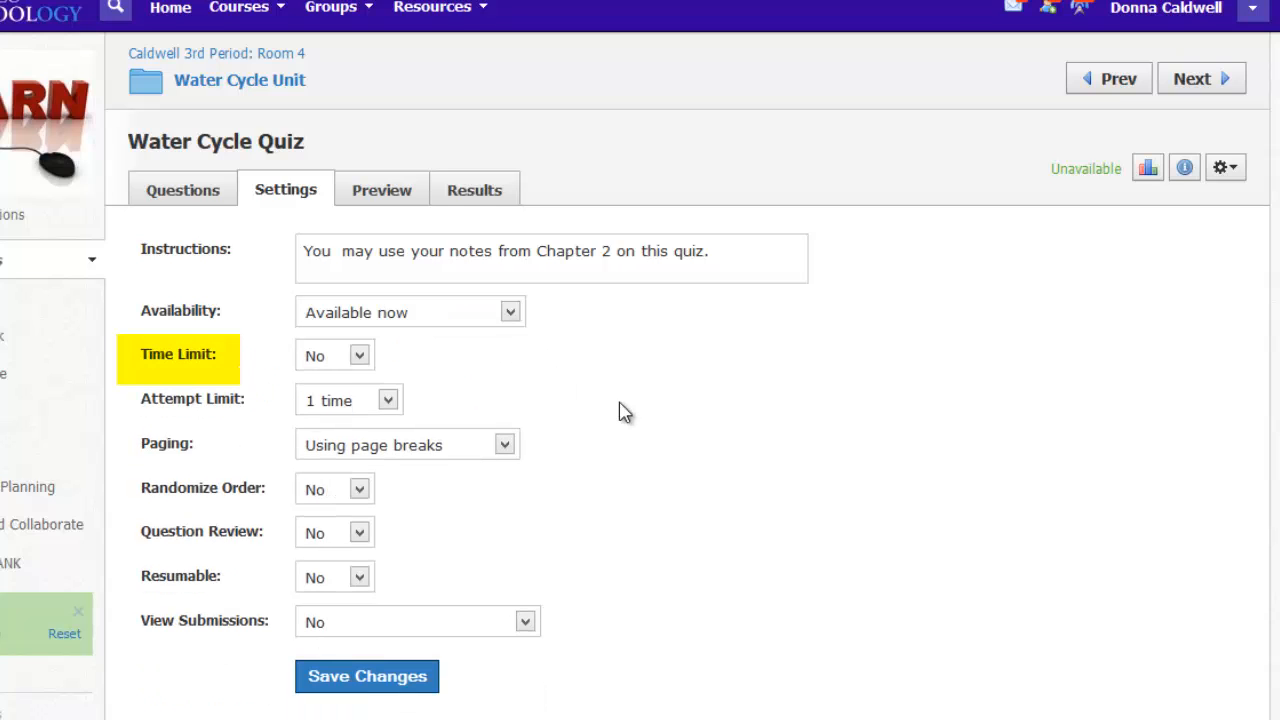
pyautogui.moveTo(588, 408)
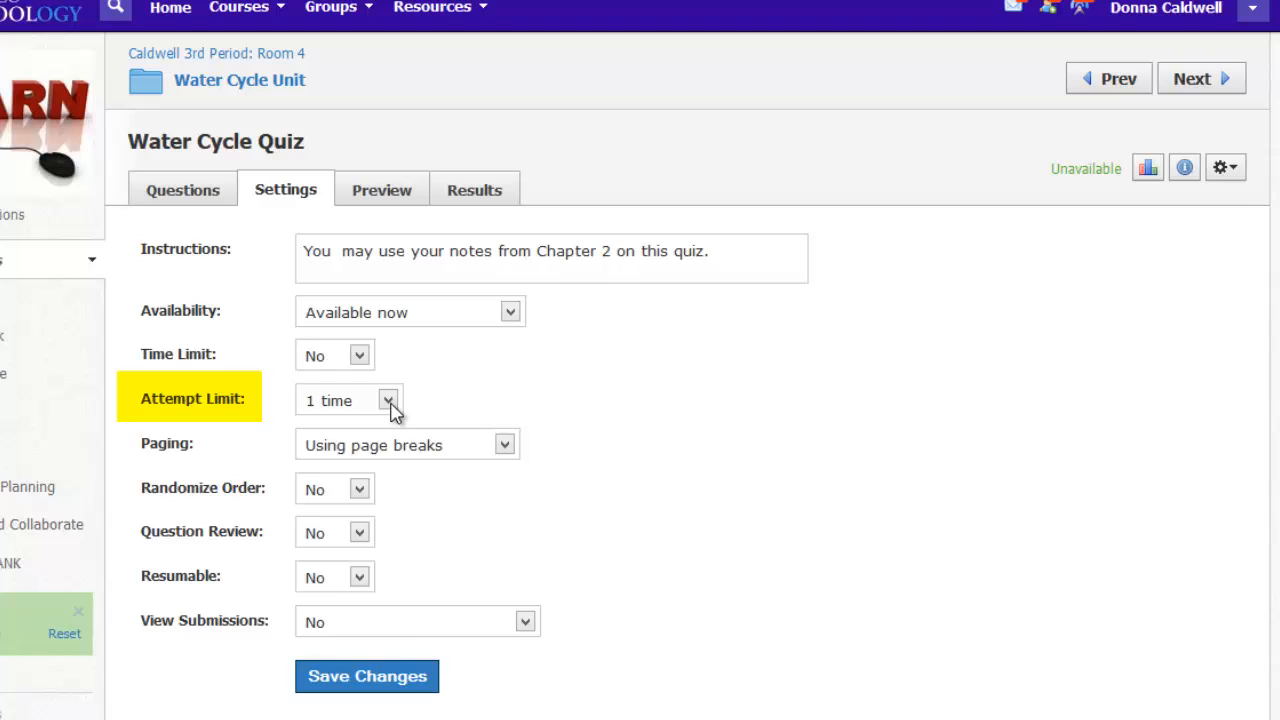
# Allow unlimited attempts graded by highest score, and show one question per page
pyautogui.click(388, 400)
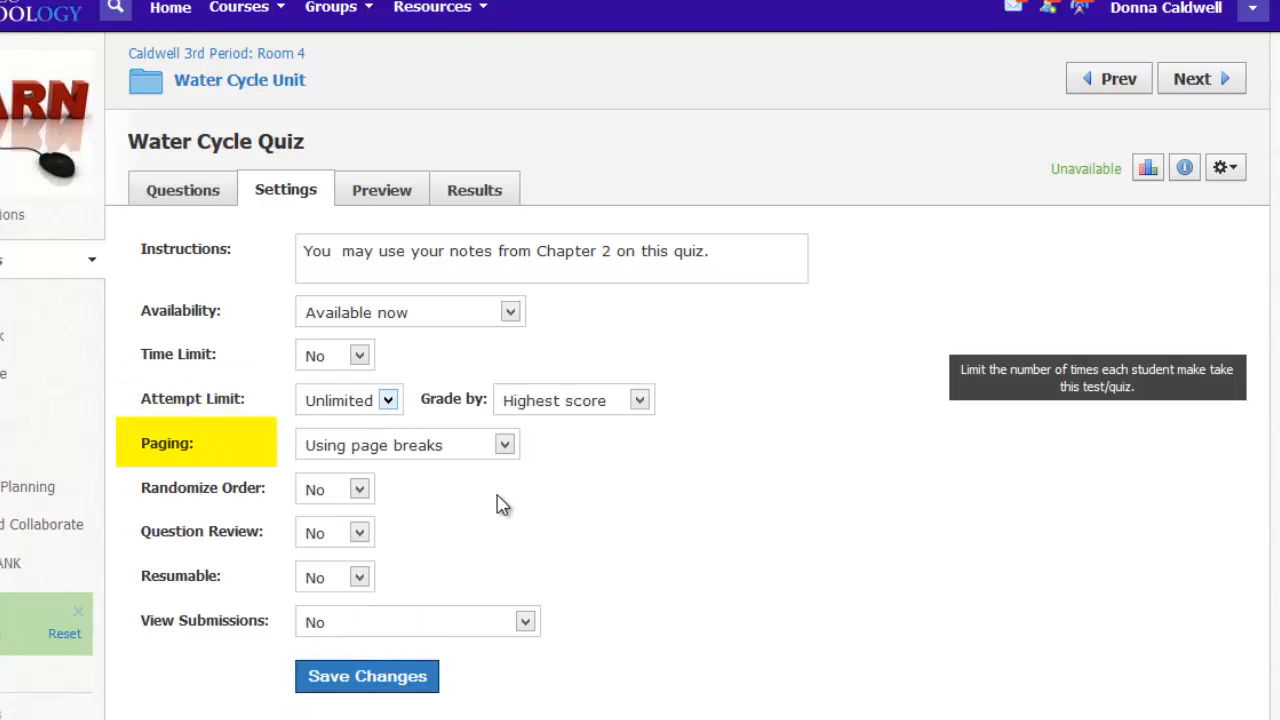
pyautogui.click(504, 444)
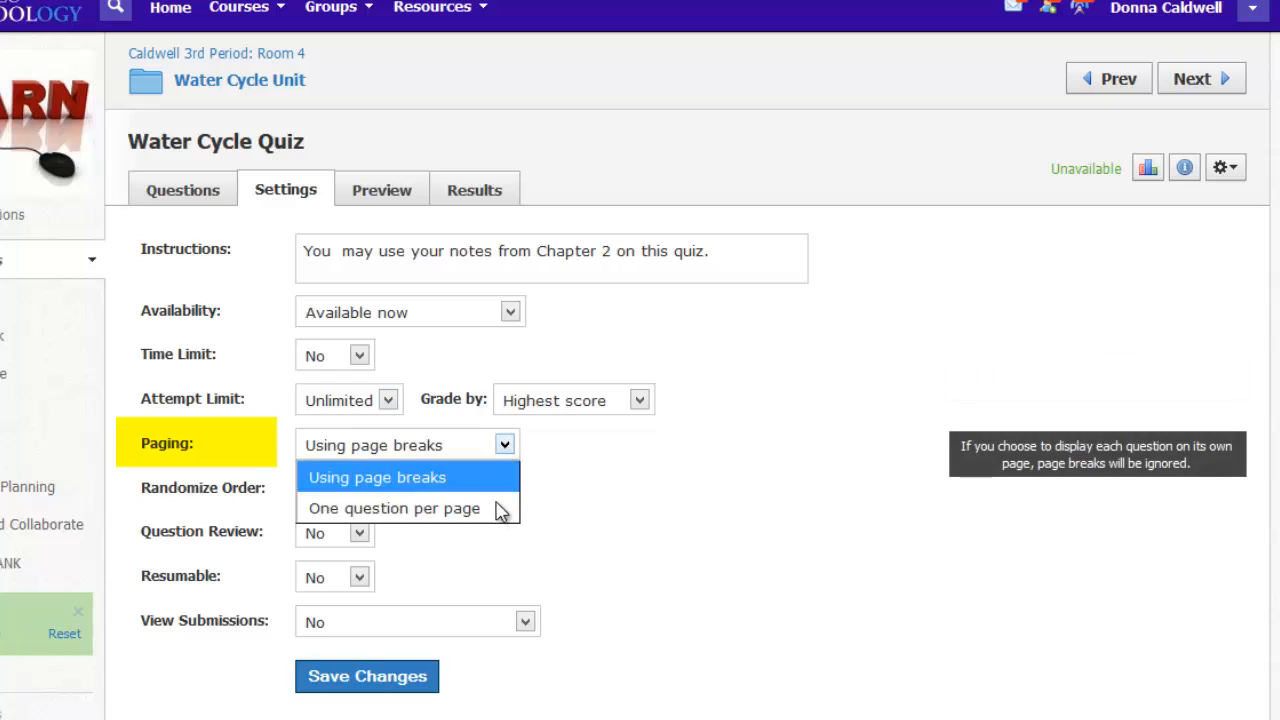
pyautogui.click(393, 508)
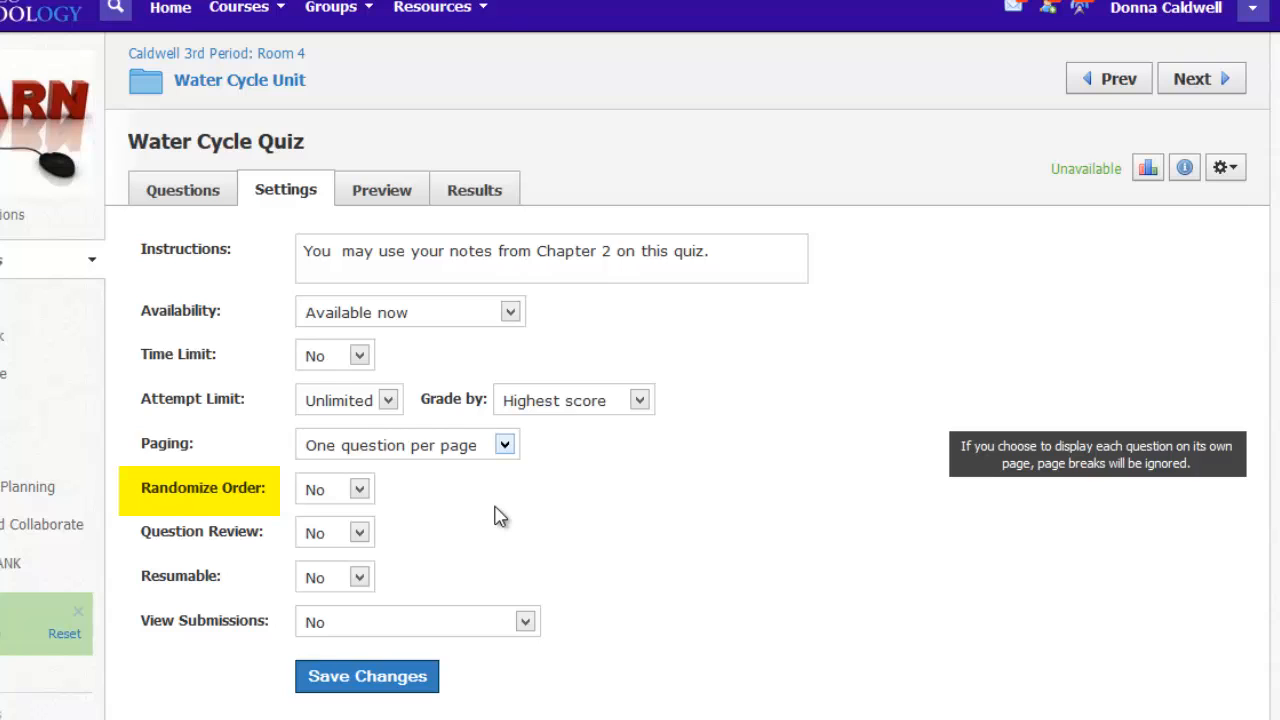
# Set Randomize Order, Question Review and Resumable to Yes in the quiz settings
pyautogui.click(335, 489)
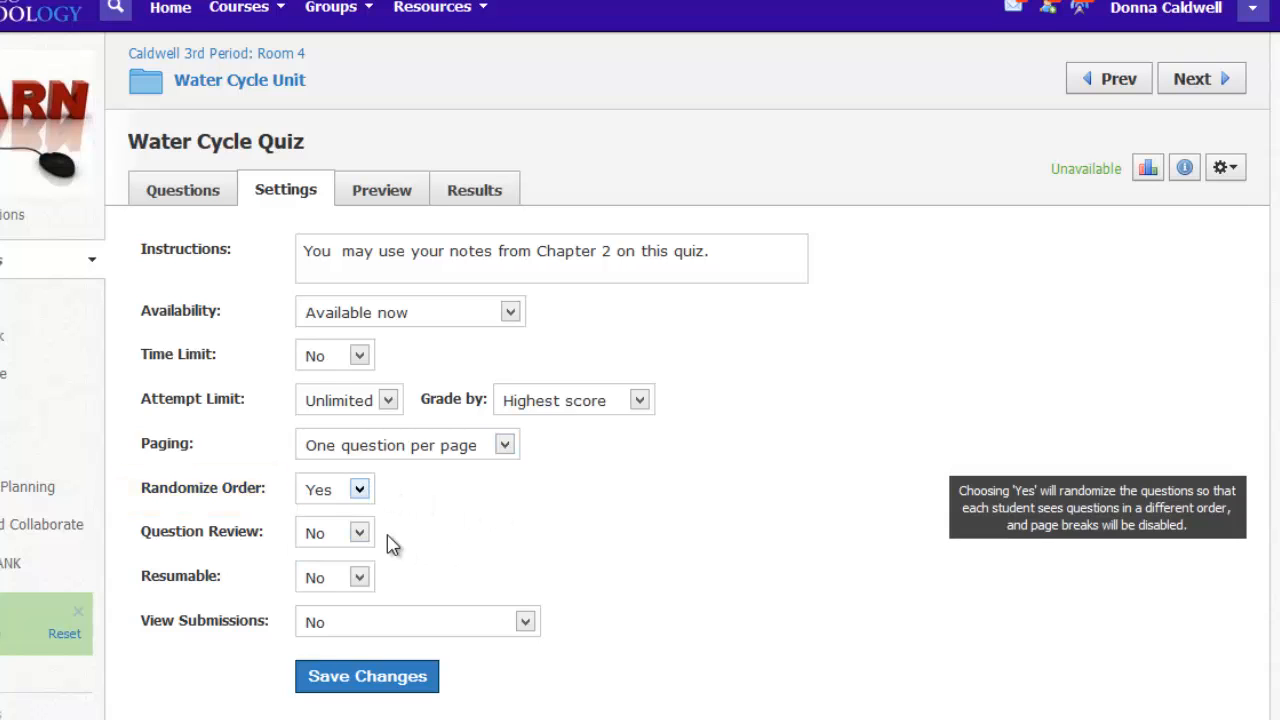
pyautogui.click(358, 532)
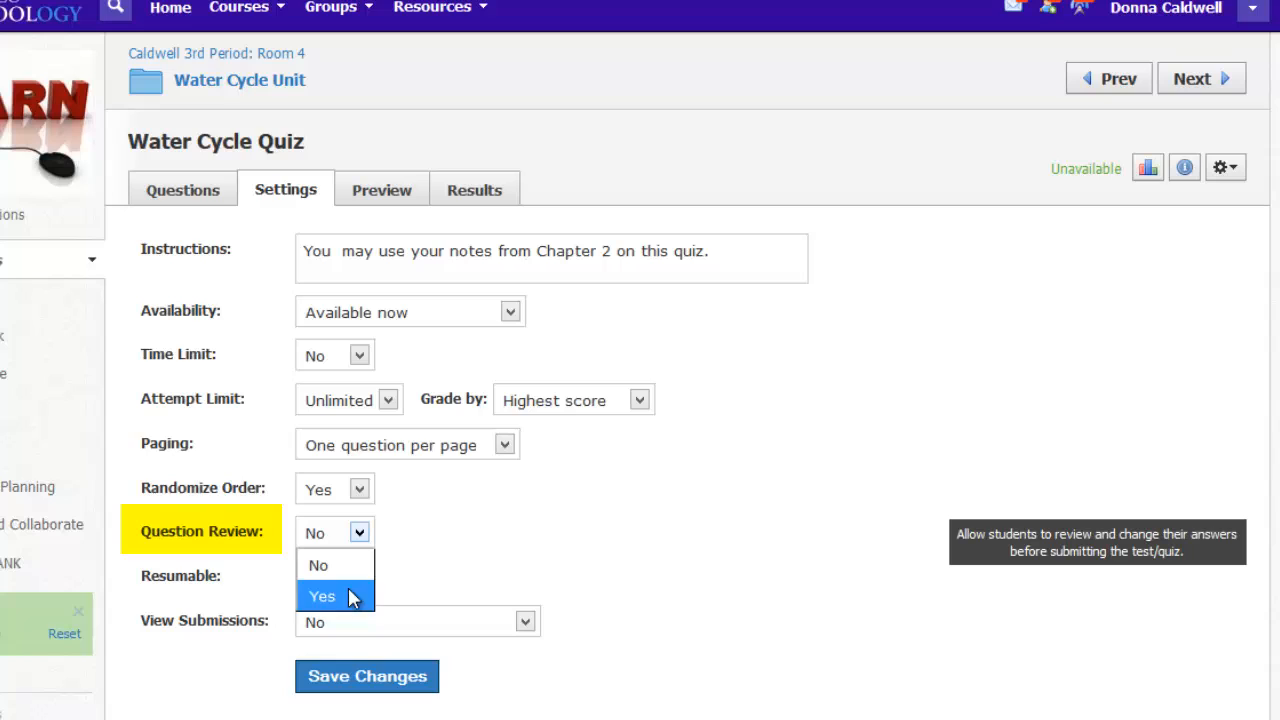
pyautogui.click(322, 596)
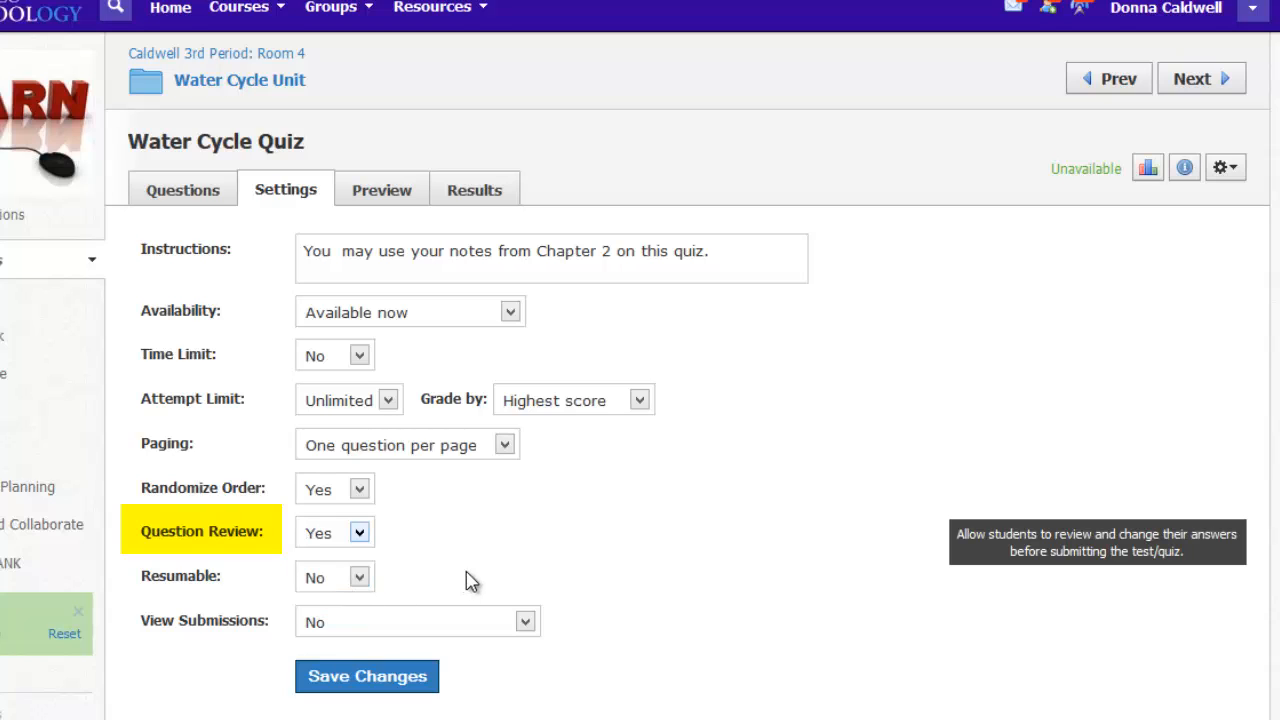
pyautogui.moveTo(405, 598)
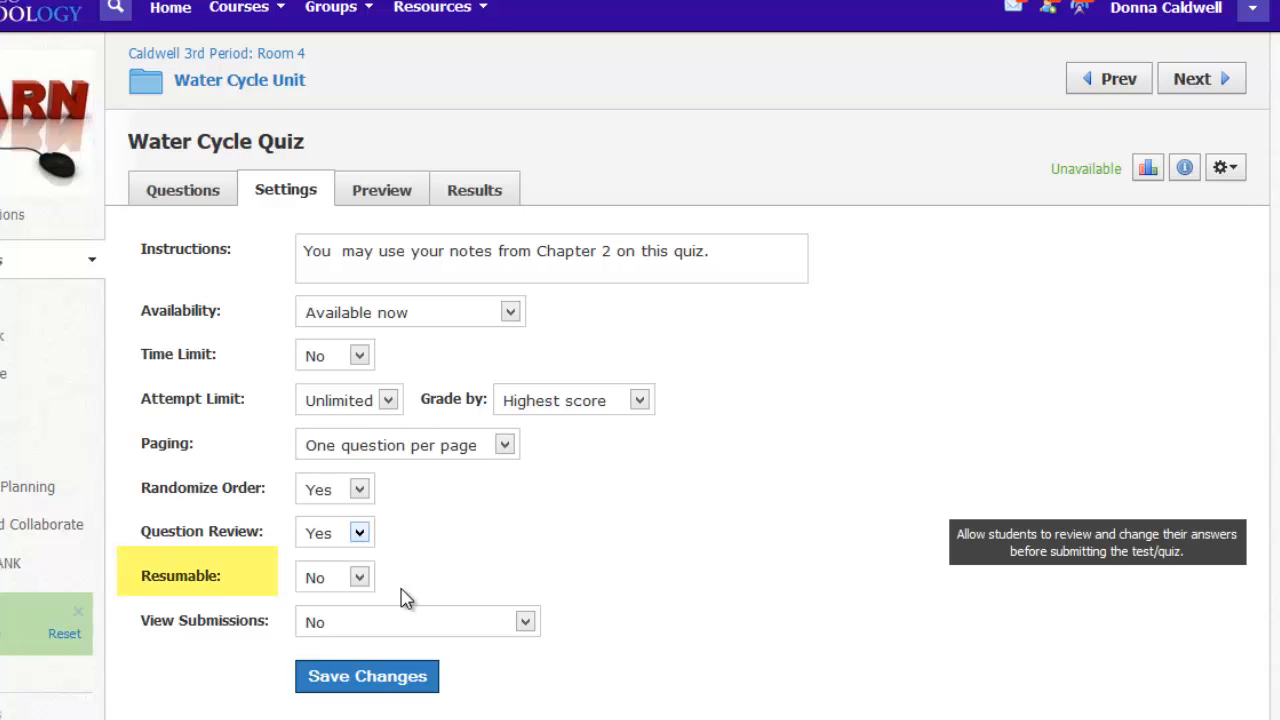
pyautogui.moveTo(360, 583)
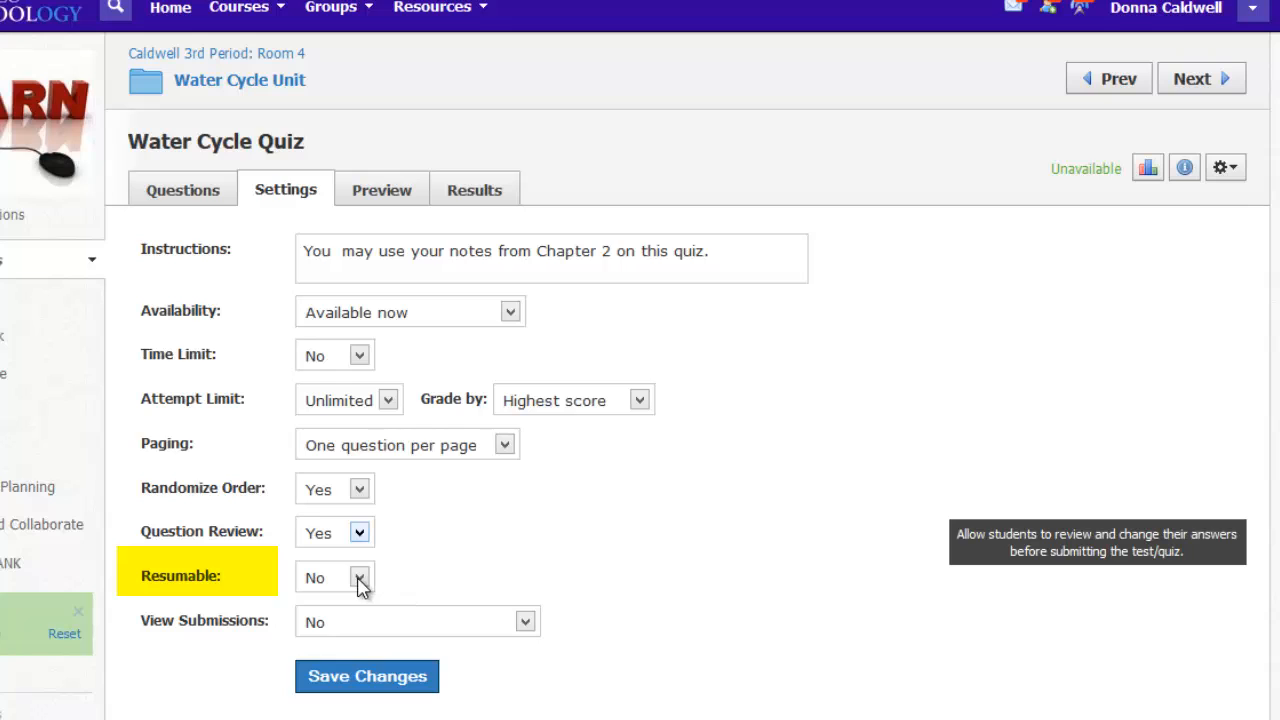
pyautogui.click(359, 577)
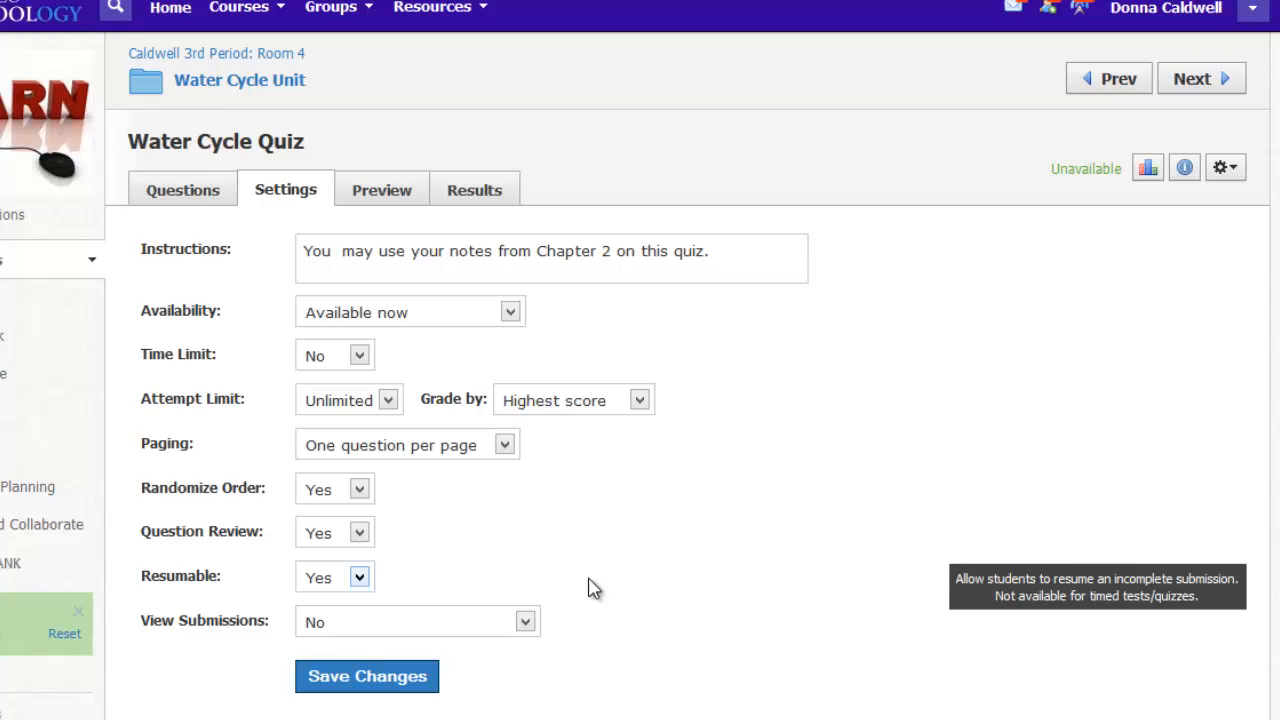
# Set View Submissions to 'Yes with correct answers' and save the quiz settings
pyautogui.click(525, 621)
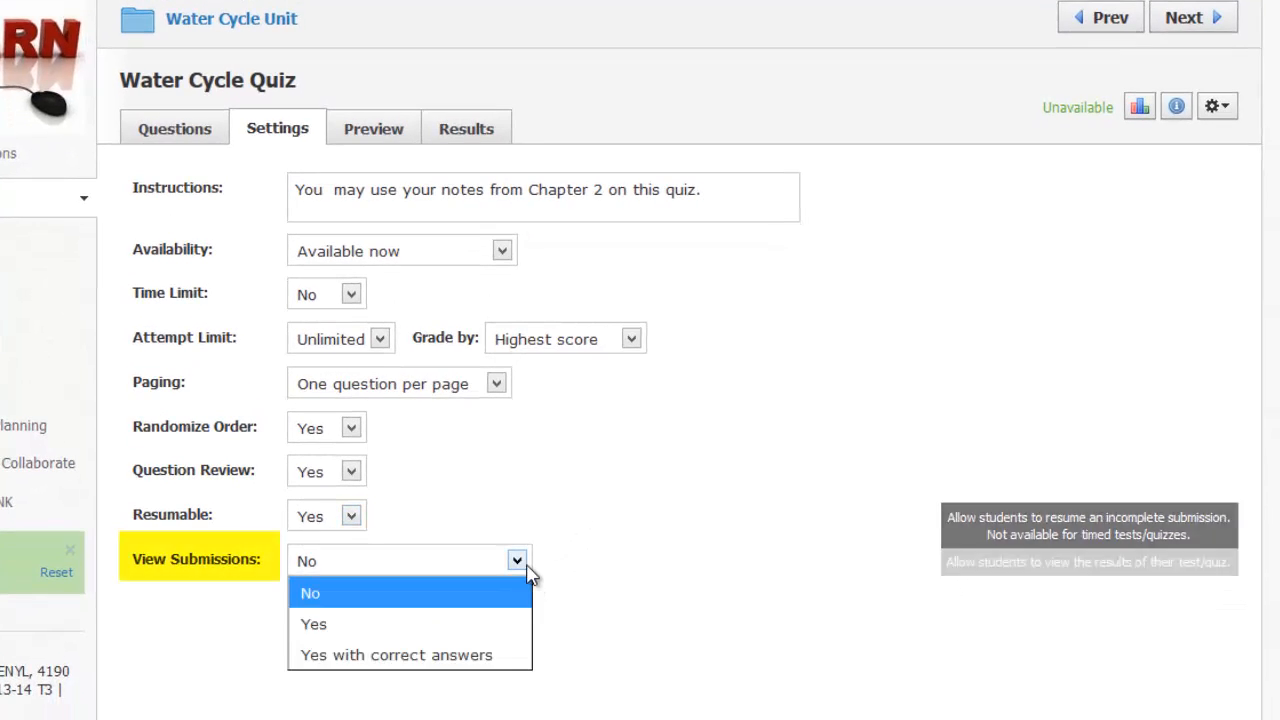
pyautogui.click(313, 623)
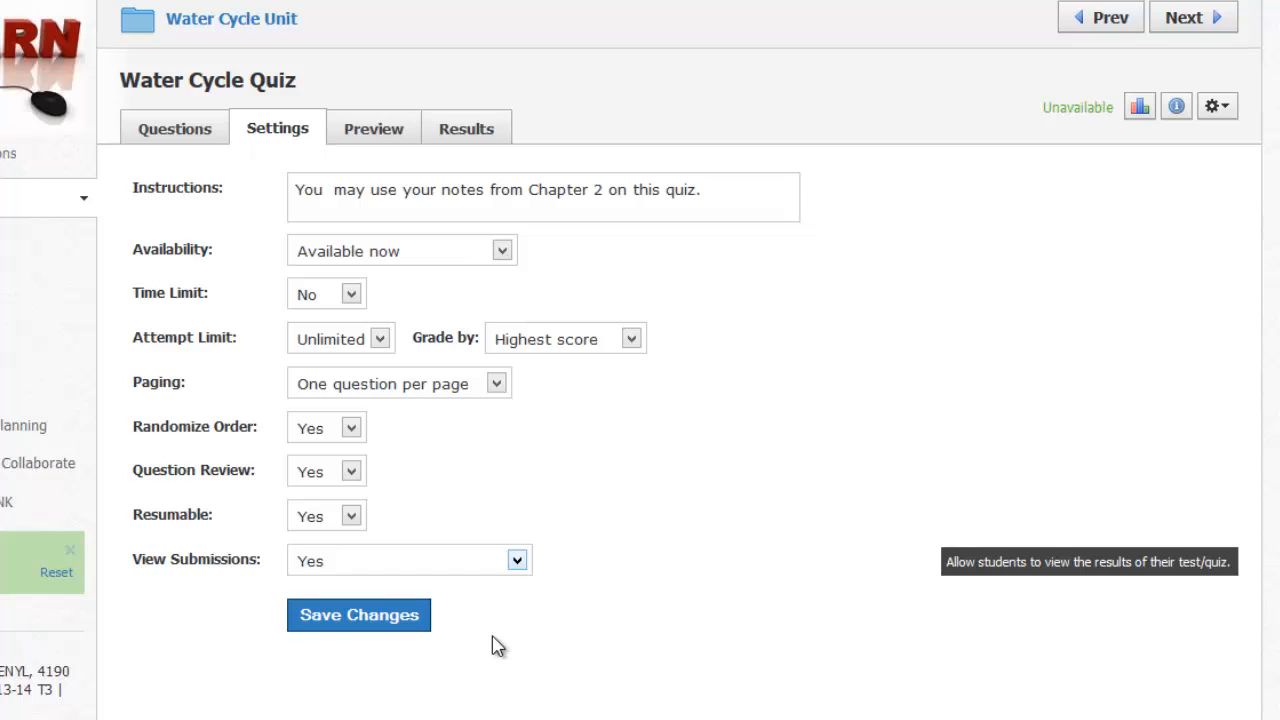
pyautogui.moveTo(527, 584)
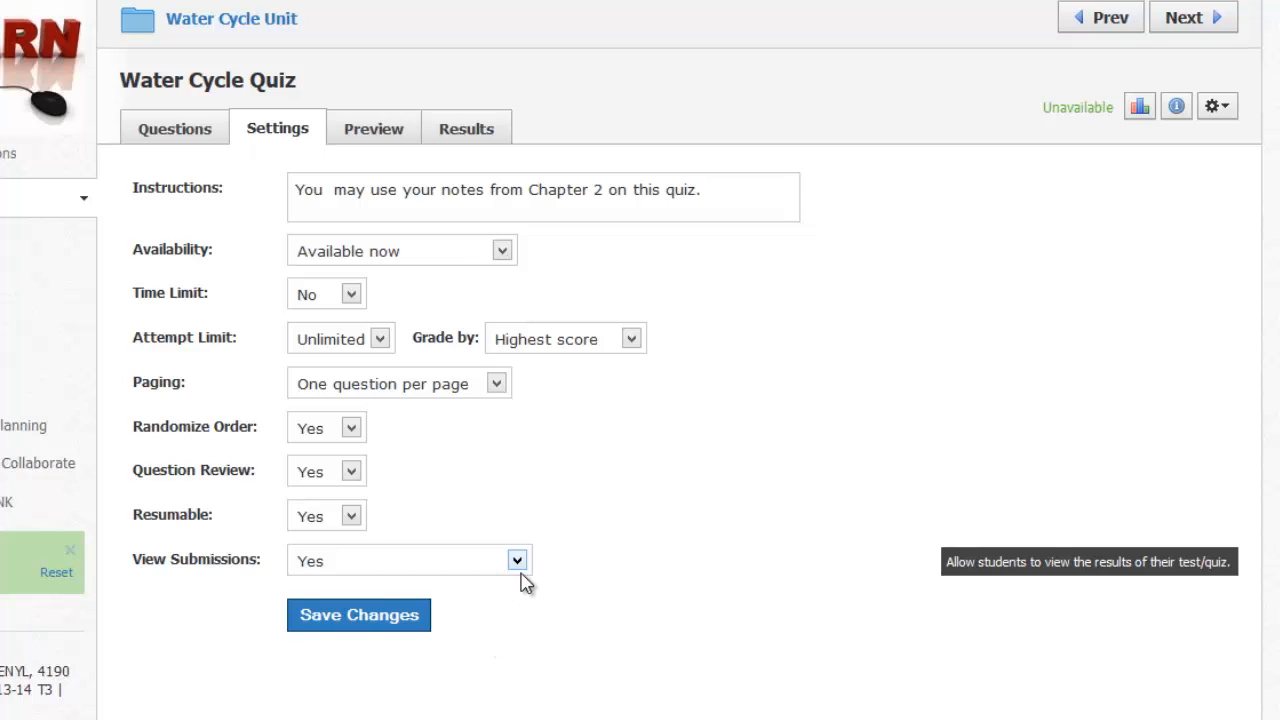
pyautogui.click(516, 560)
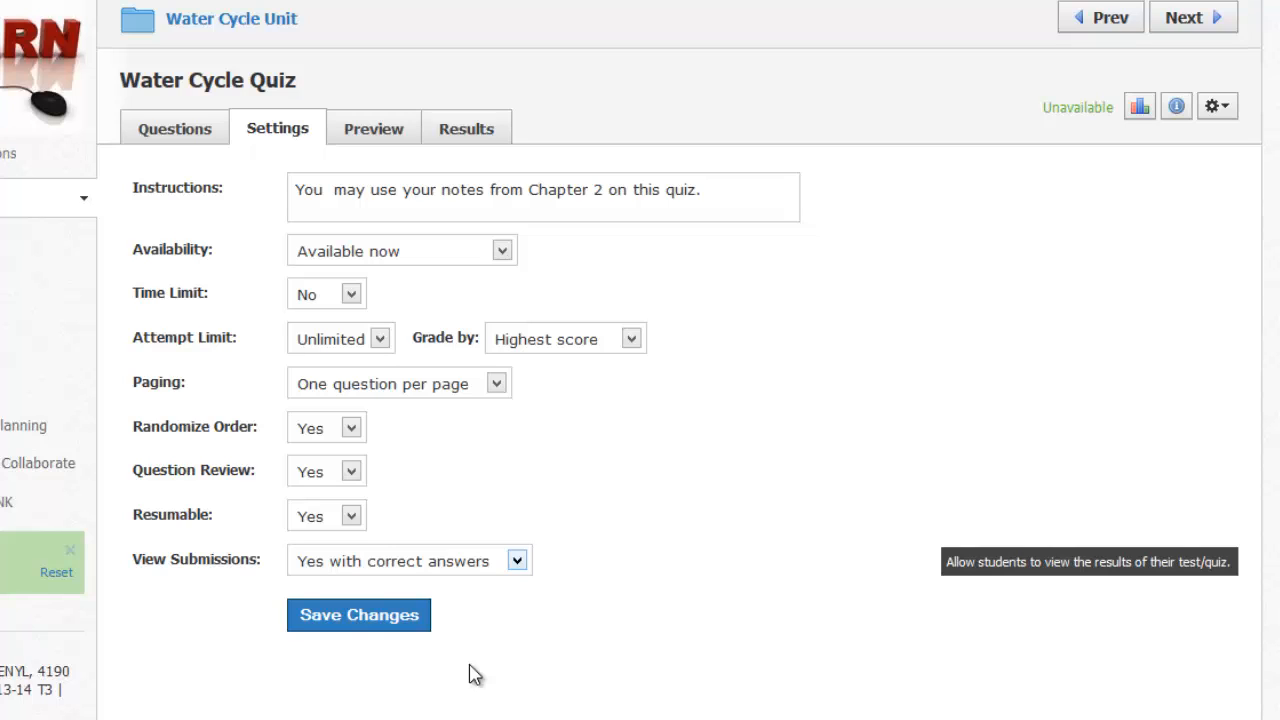
pyautogui.moveTo(386, 651)
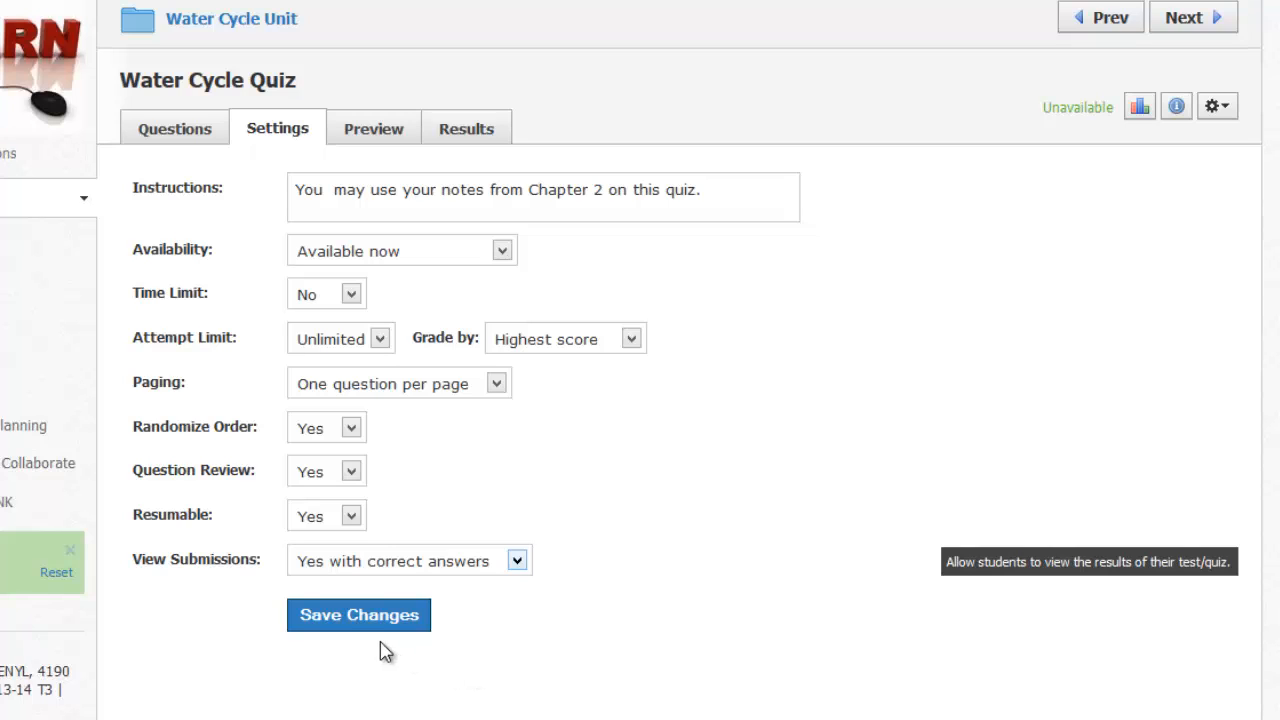
pyautogui.moveTo(365, 625)
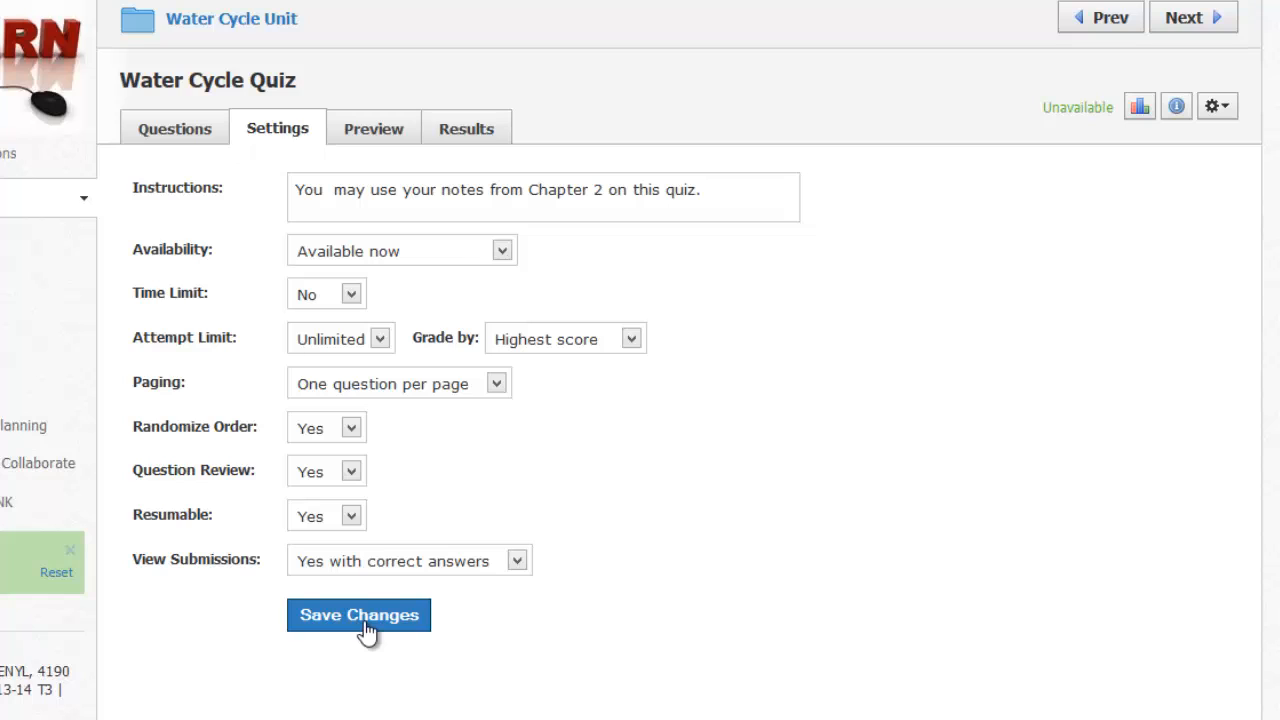
pyautogui.click(359, 615)
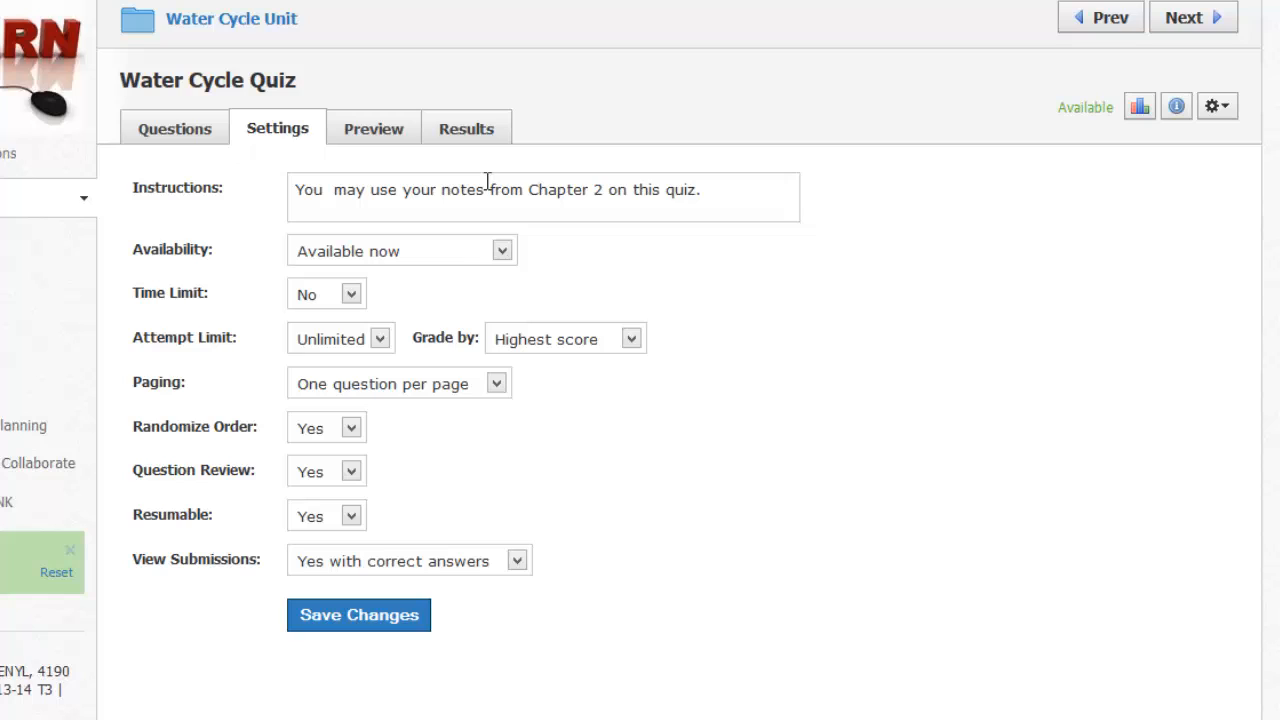
# Check the quiz's max points in Edit, cancel unchanged, and reopen Water Cycle Quiz's questions
pyautogui.click(1216, 106)
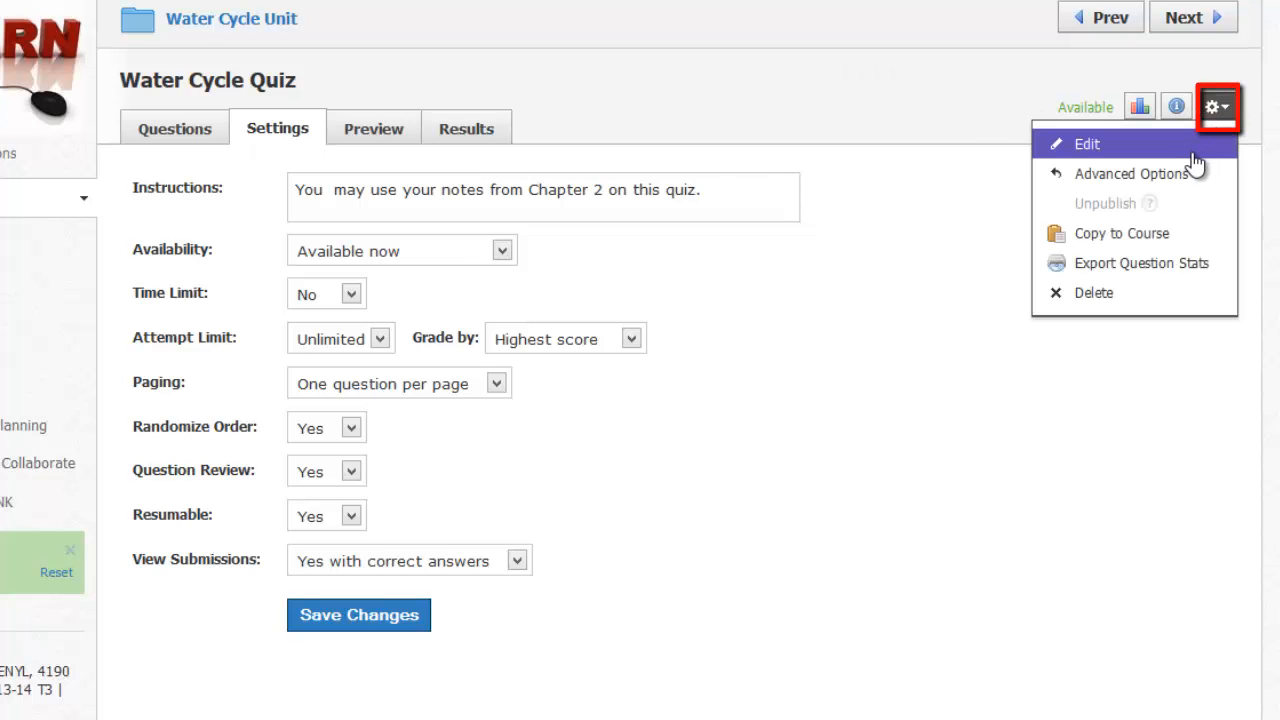
pyautogui.click(1086, 143)
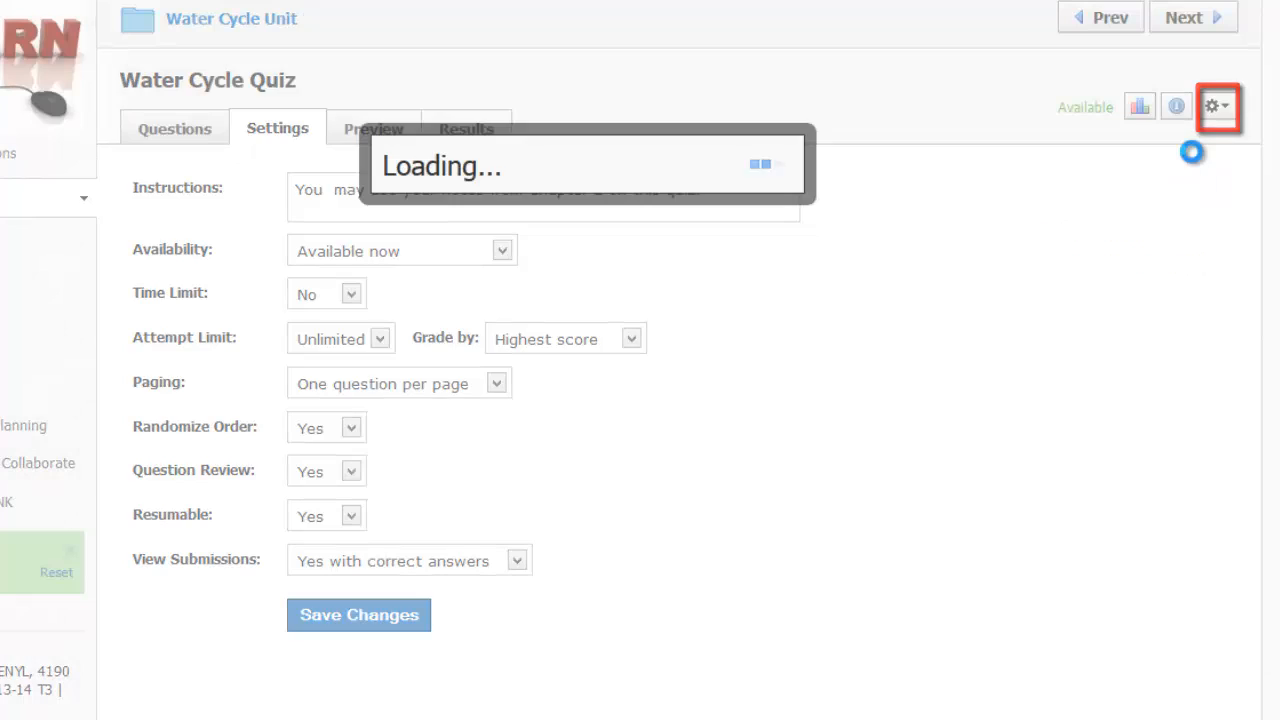
pyautogui.click(1217, 106)
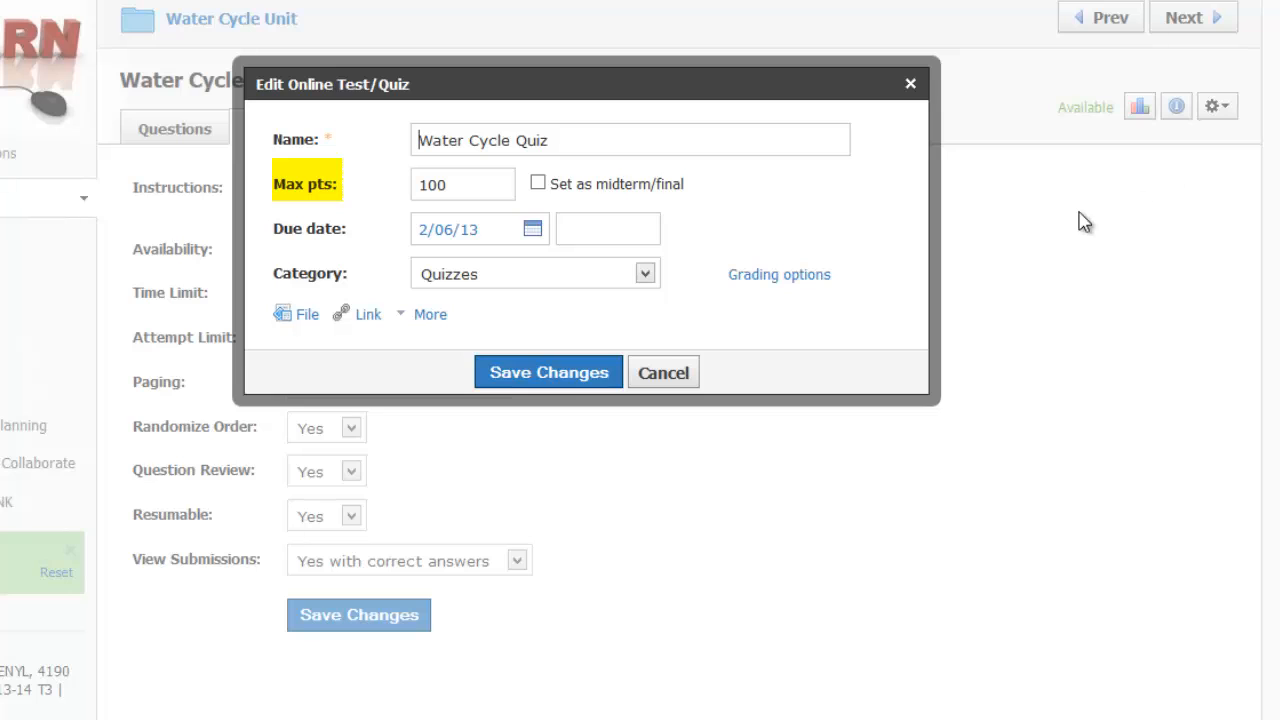
pyautogui.moveTo(922, 315)
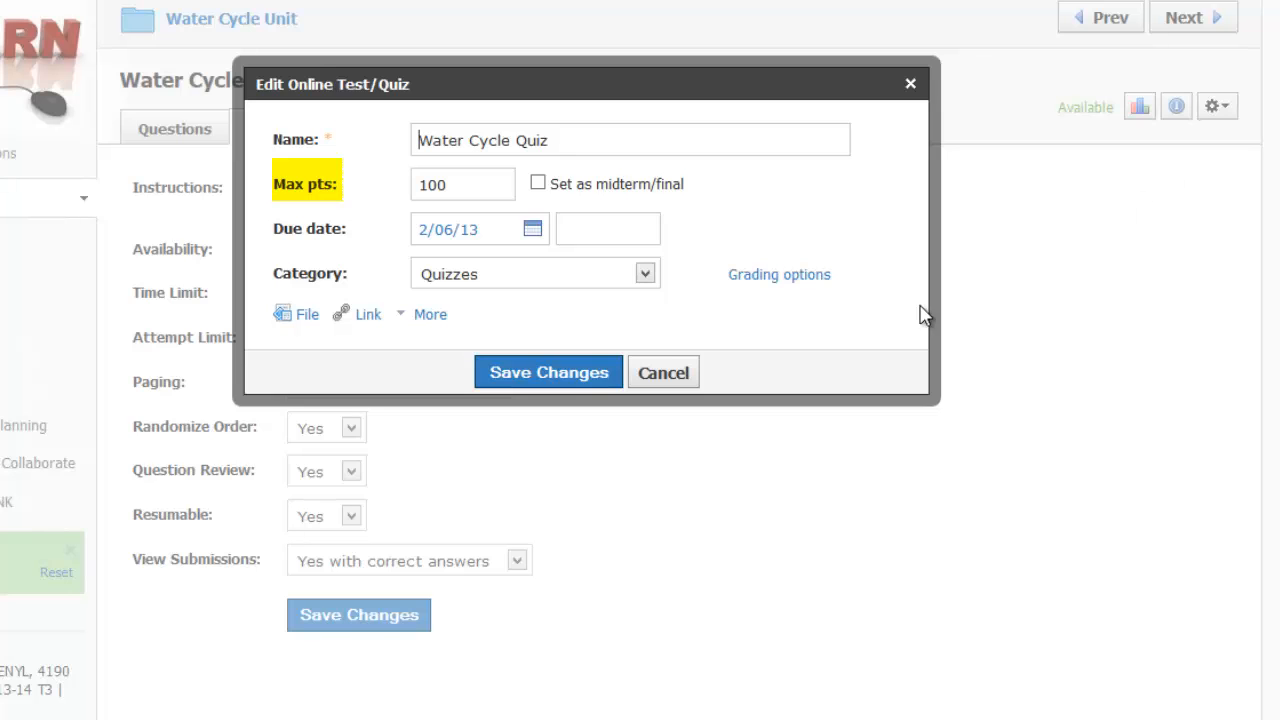
pyautogui.moveTo(715, 418)
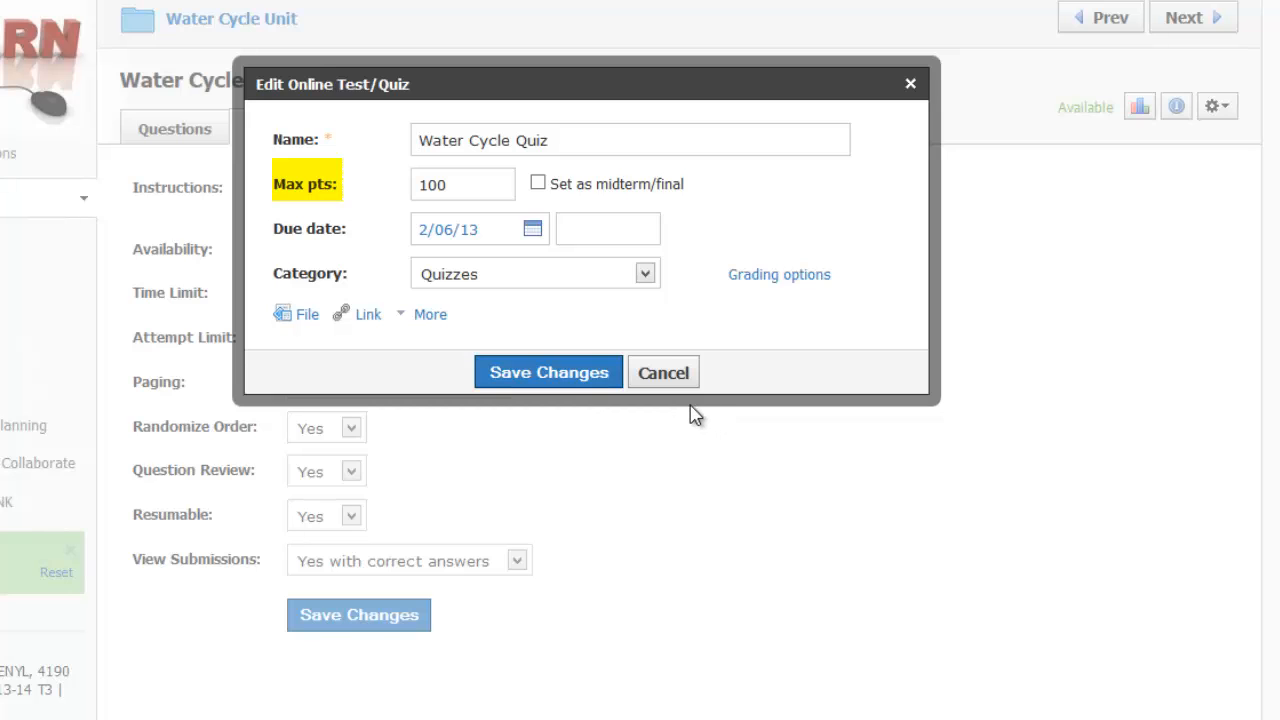
pyautogui.moveTo(663, 380)
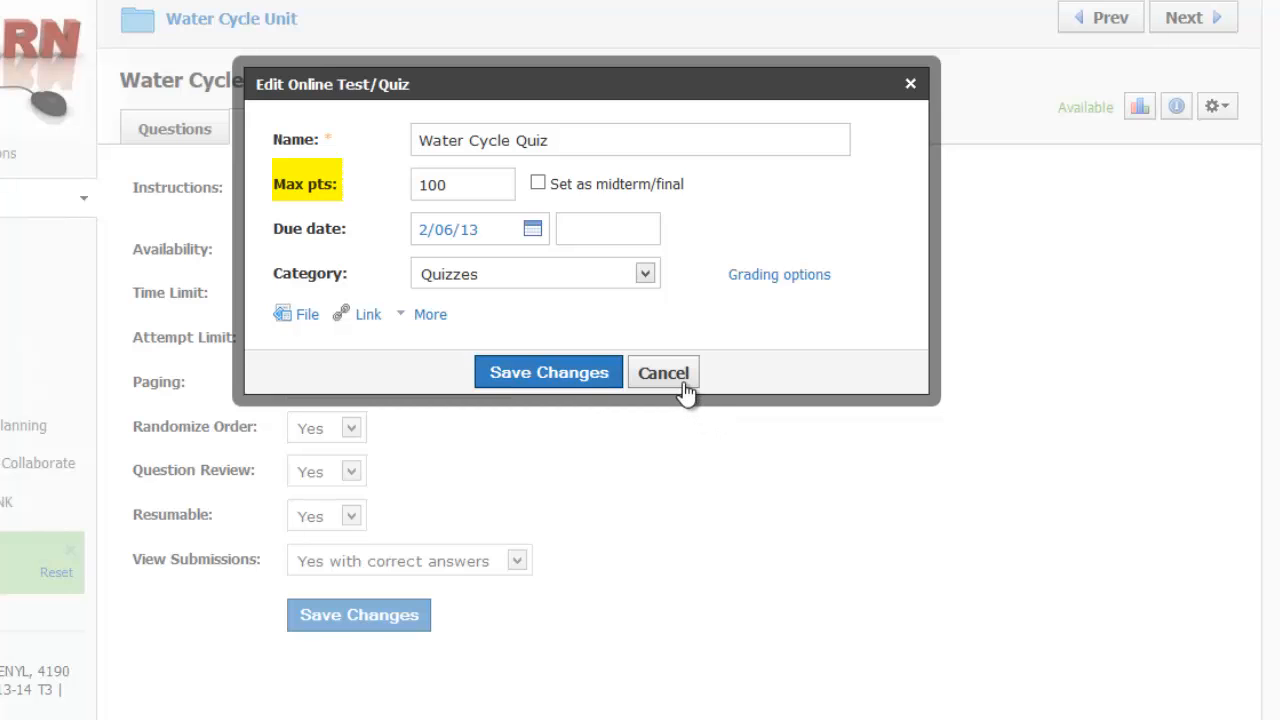
pyautogui.click(663, 372)
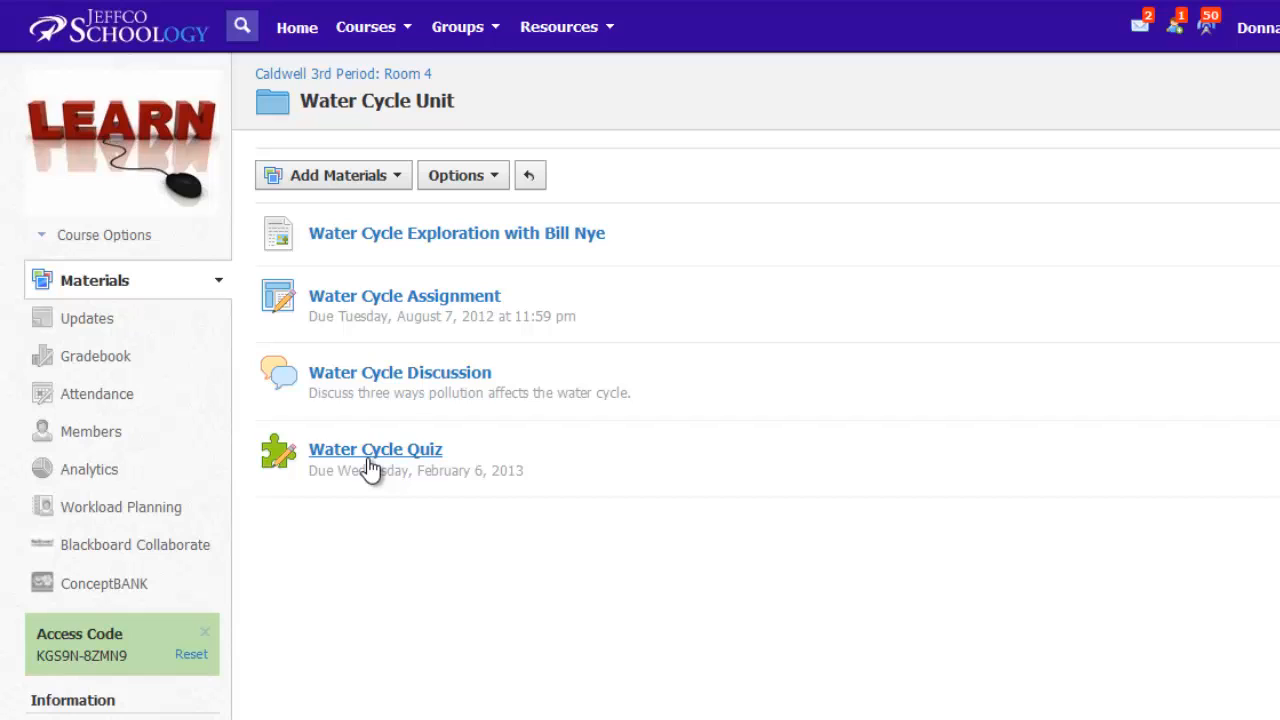
pyautogui.click(375, 449)
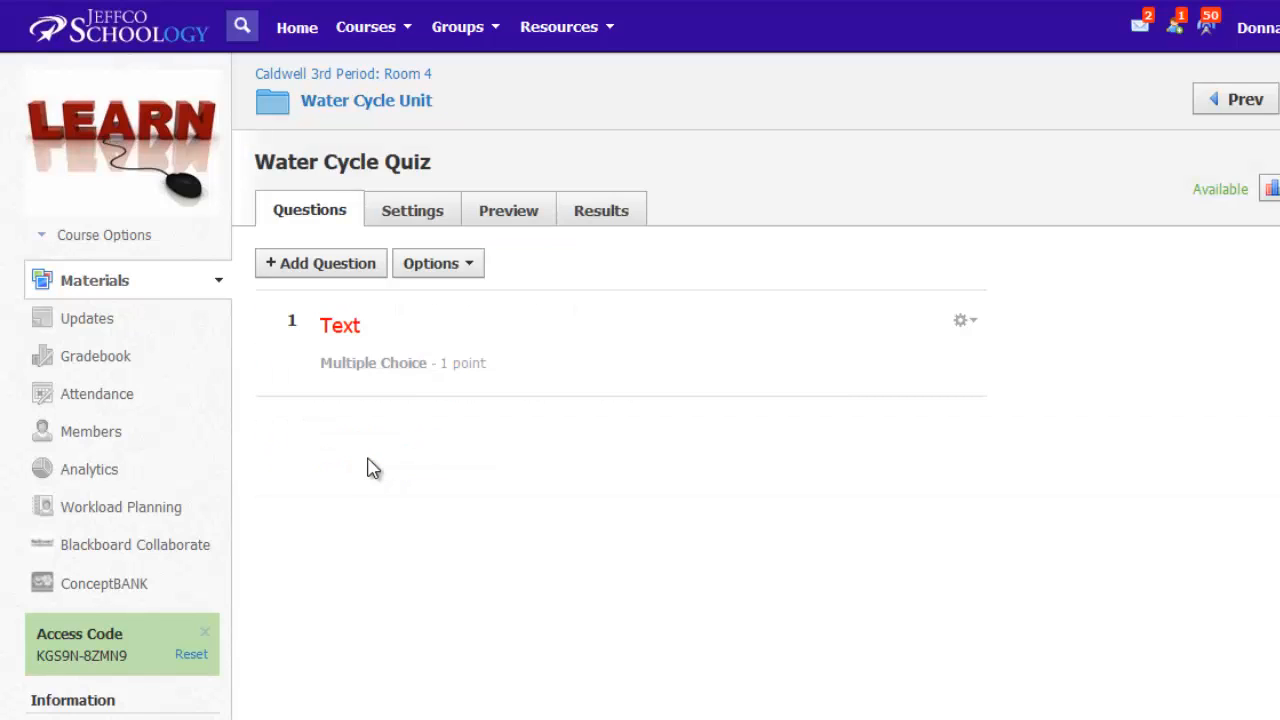